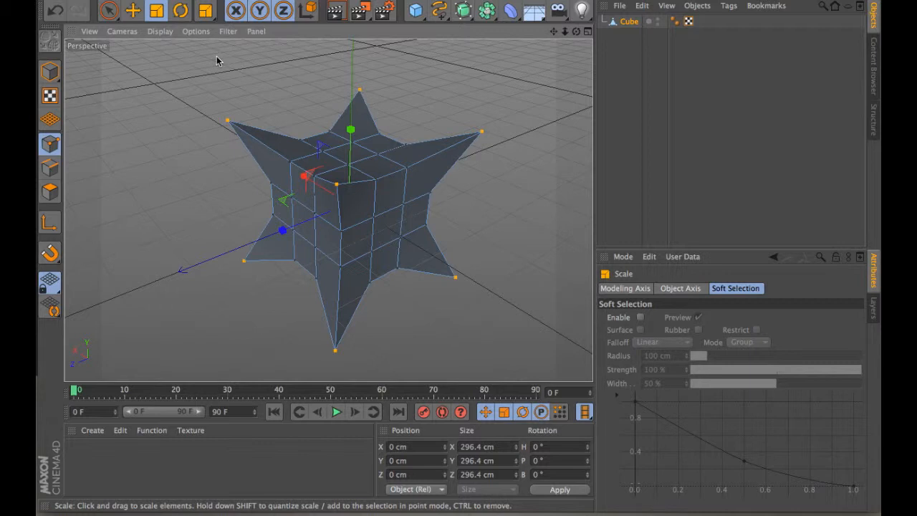
mouse_move(206, 59)
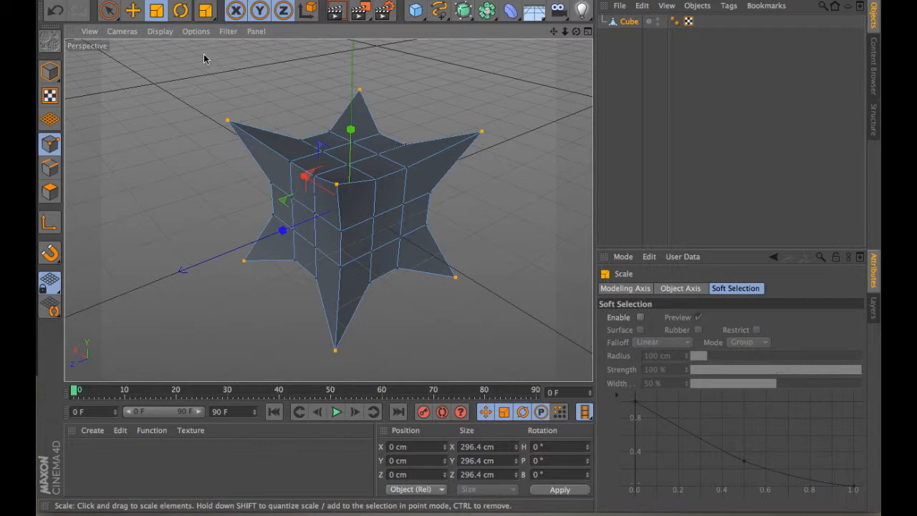
- Activate Live Selection on the star mesh and bring up the Select menu's selection modes
left_click(109, 10)
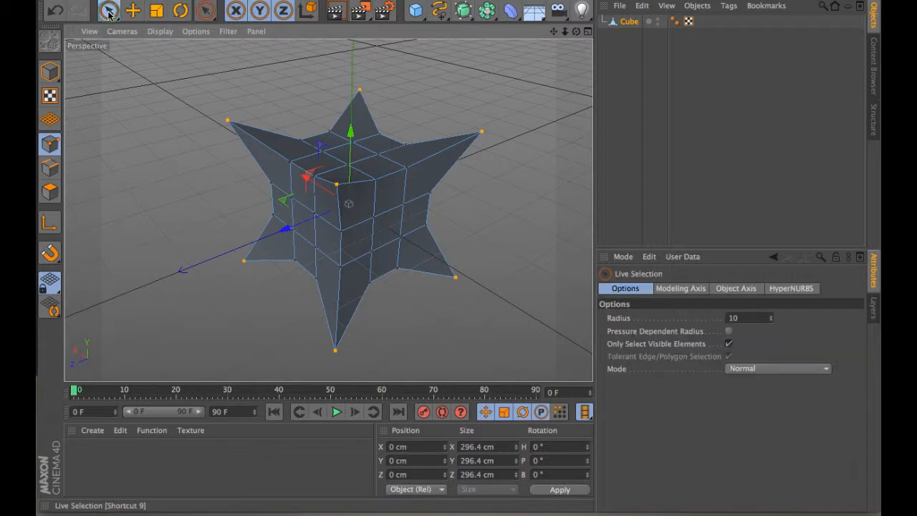
mouse_move(109, 10)
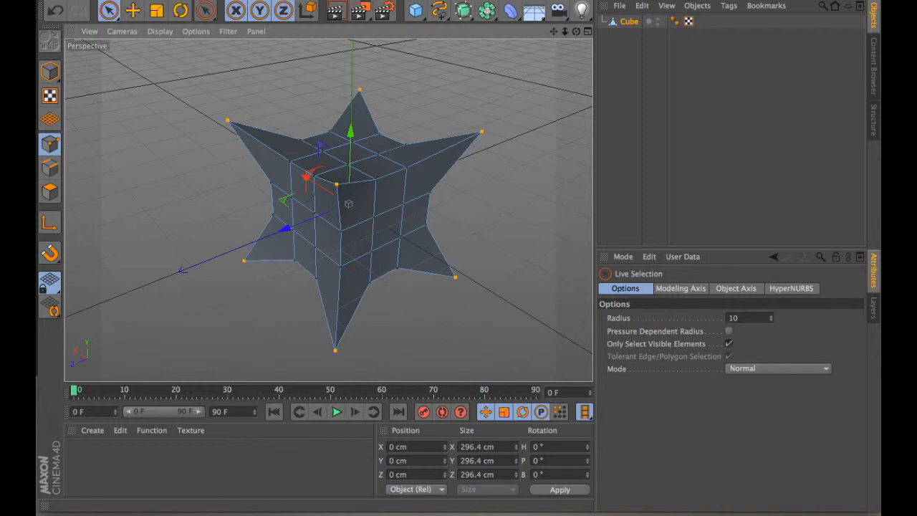
left_click(108, 10)
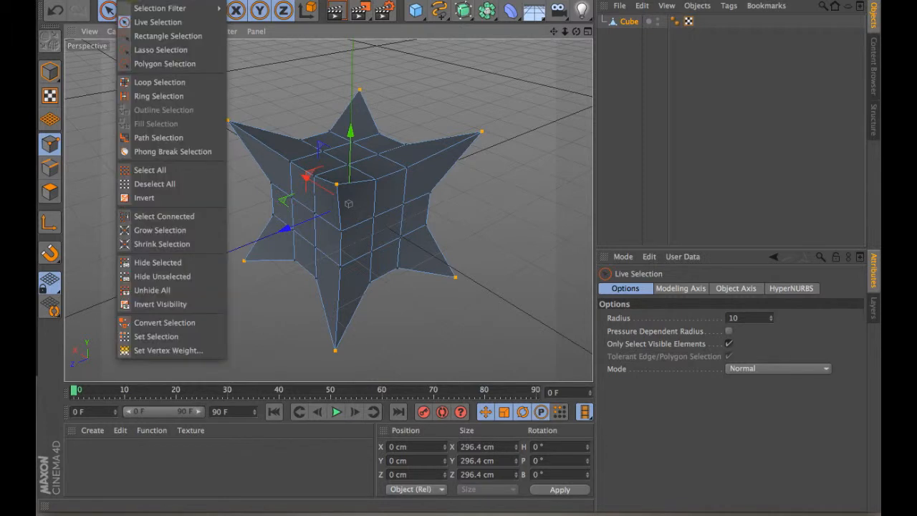
mouse_move(149, 169)
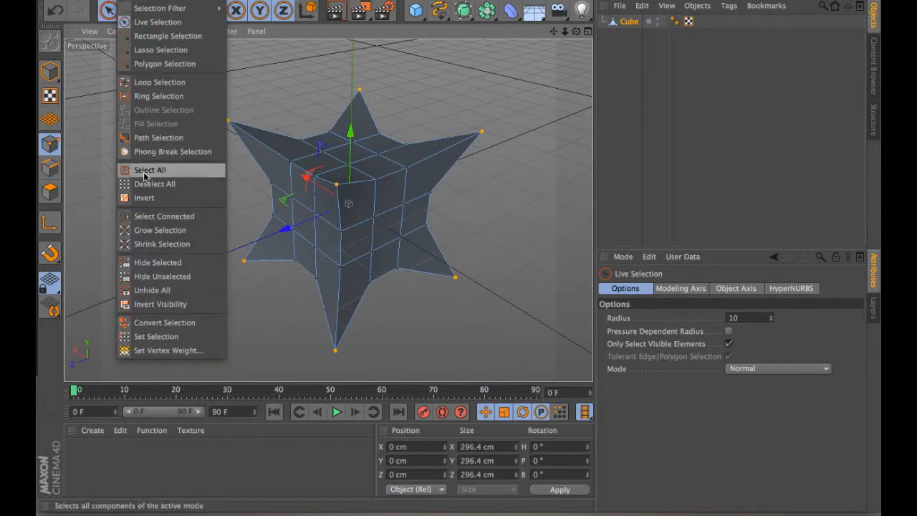
mouse_move(159, 82)
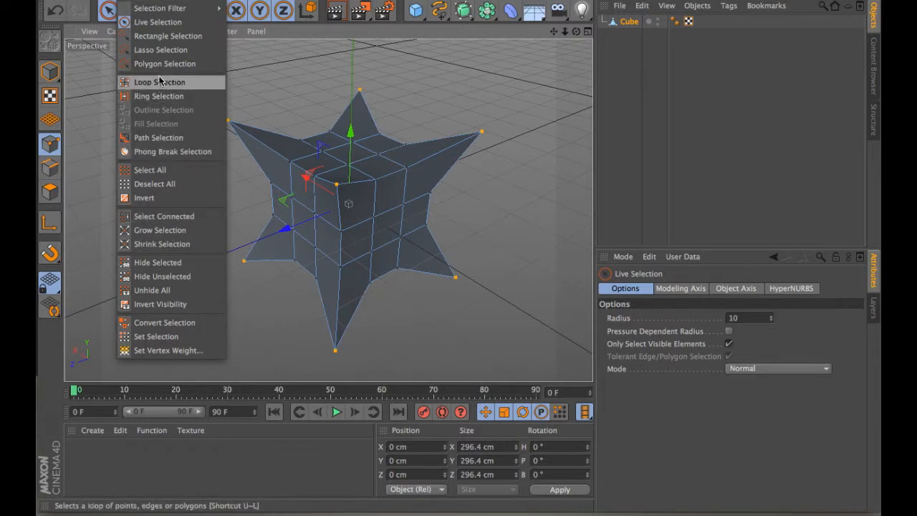
mouse_move(163, 63)
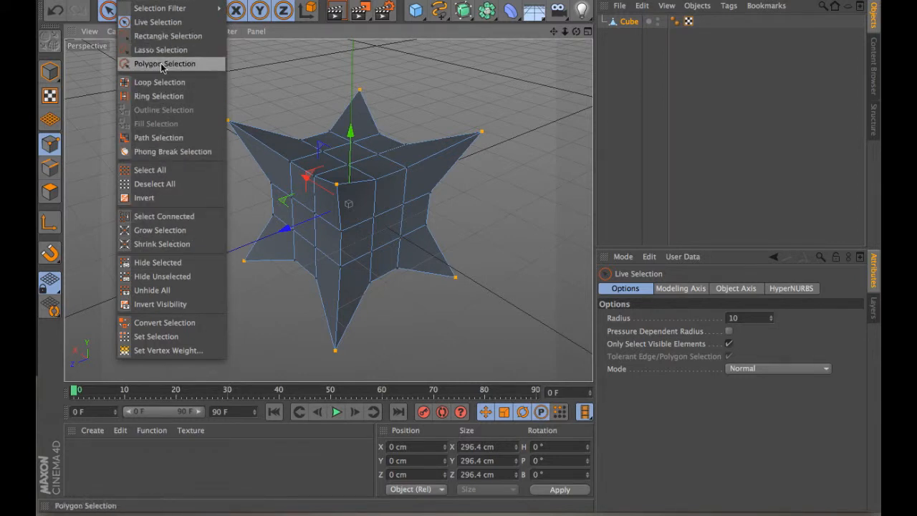
mouse_move(158, 23)
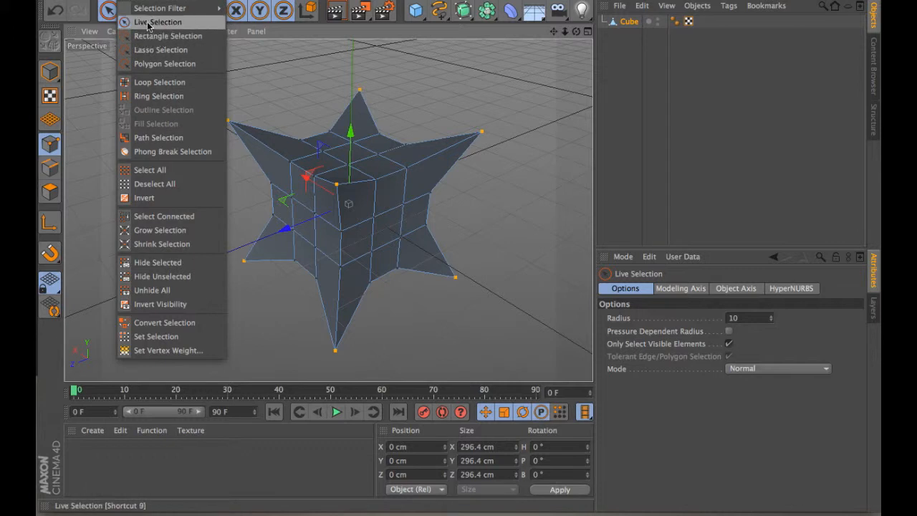
mouse_move(159, 81)
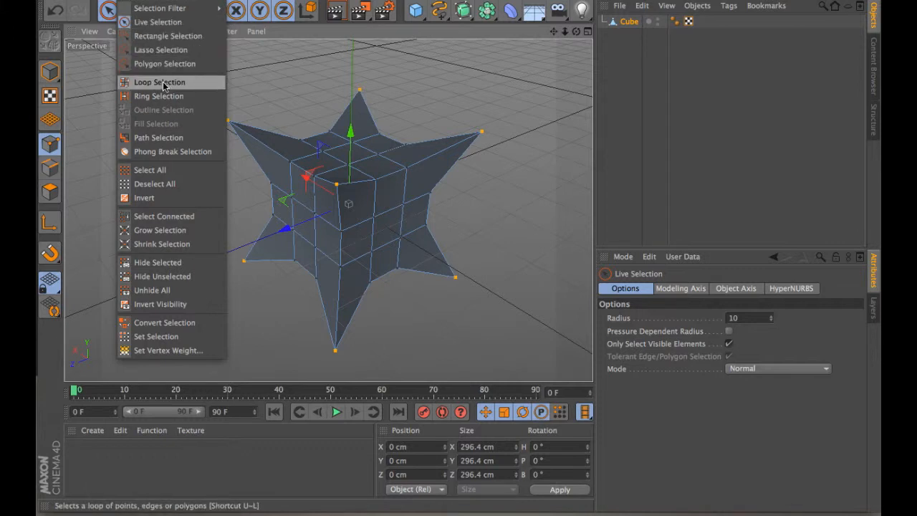
- Loop-select the points around the star's middle and scale them inward to pinch the waist
left_click(159, 82)
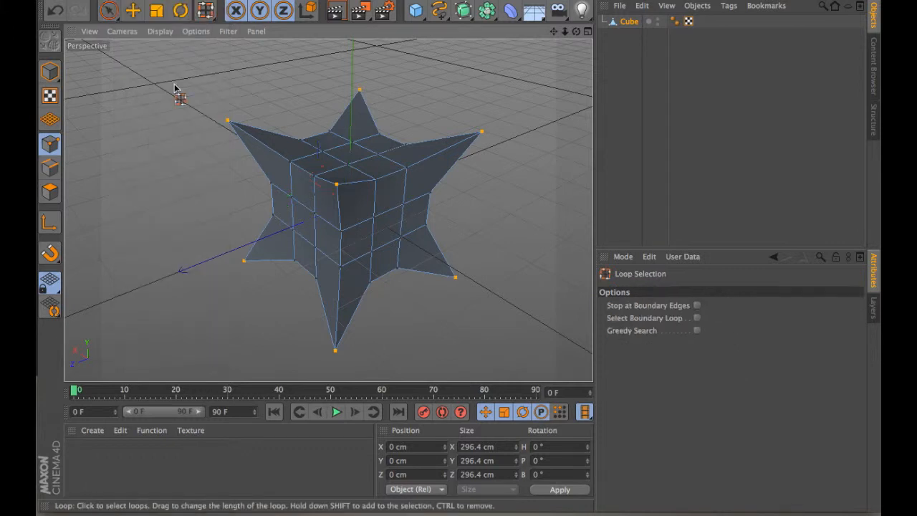
left_click(290, 203)
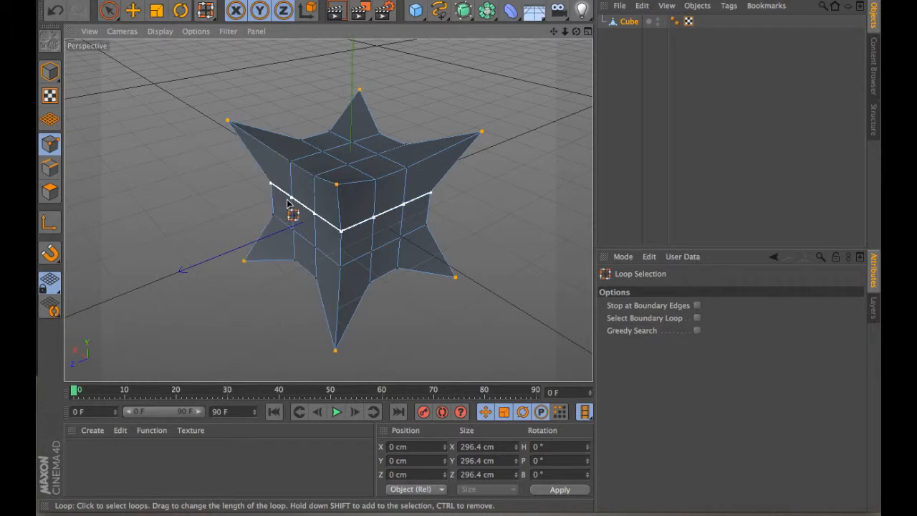
left_click(338, 255)
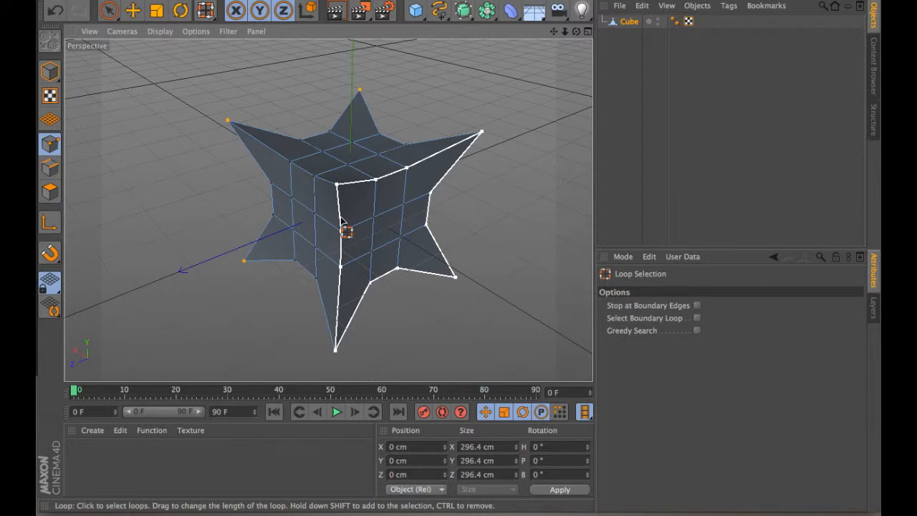
left_click(337, 228)
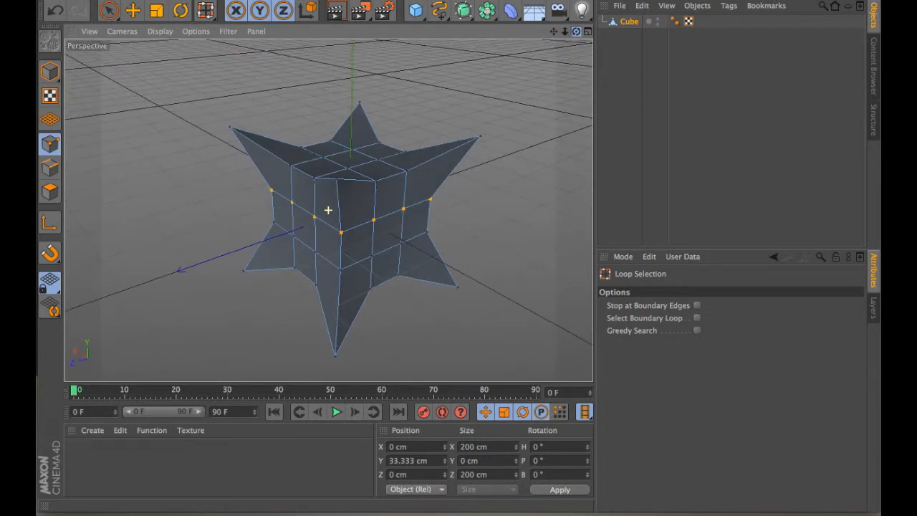
left_click(156, 10)
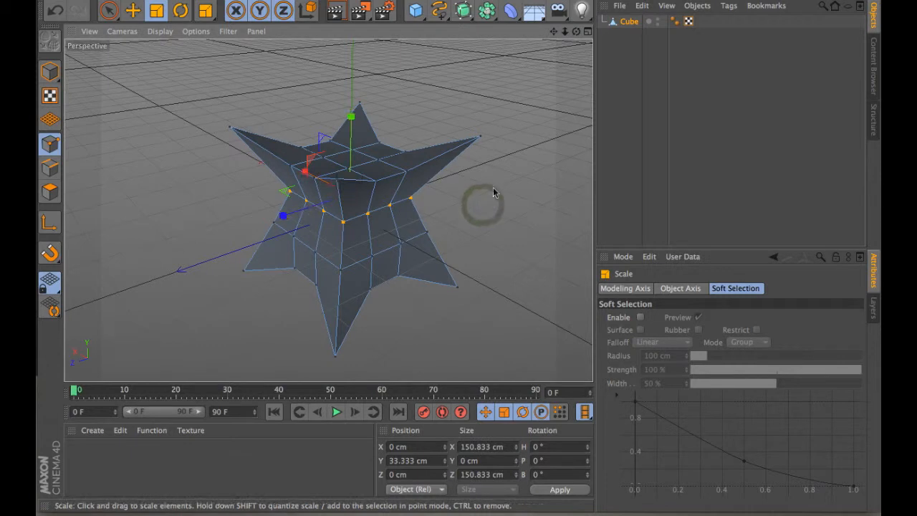
mouse_move(499, 184)
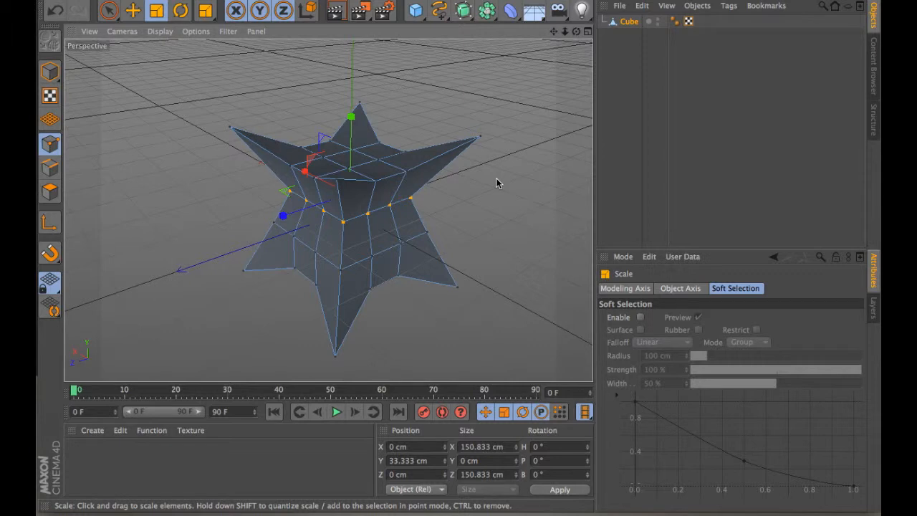
mouse_move(175, 100)
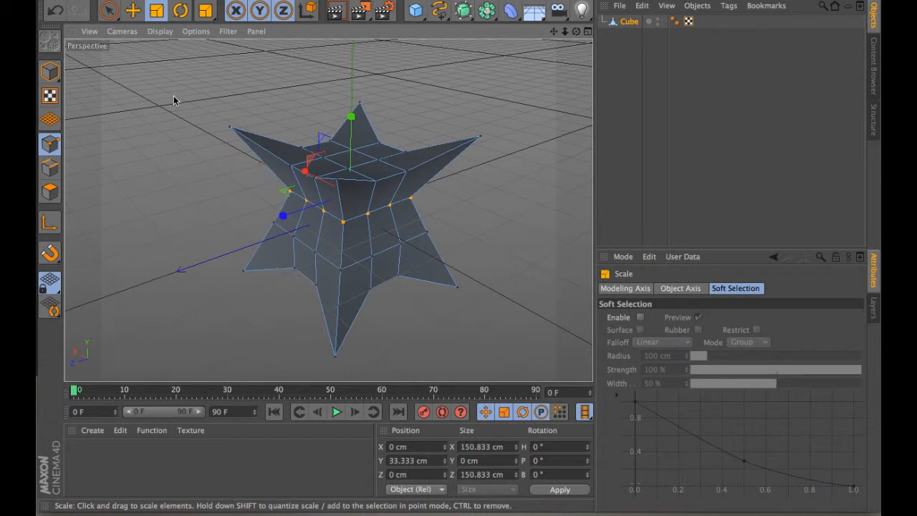
mouse_move(198, 60)
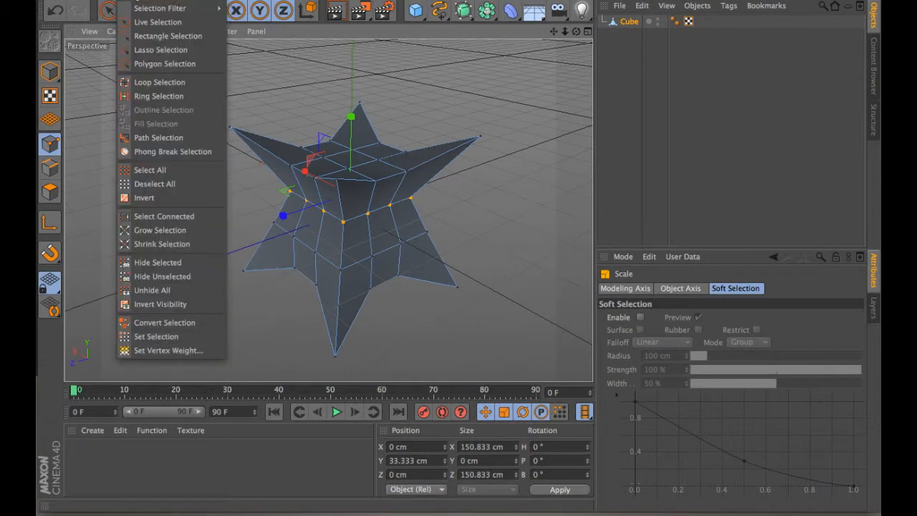
mouse_move(158, 95)
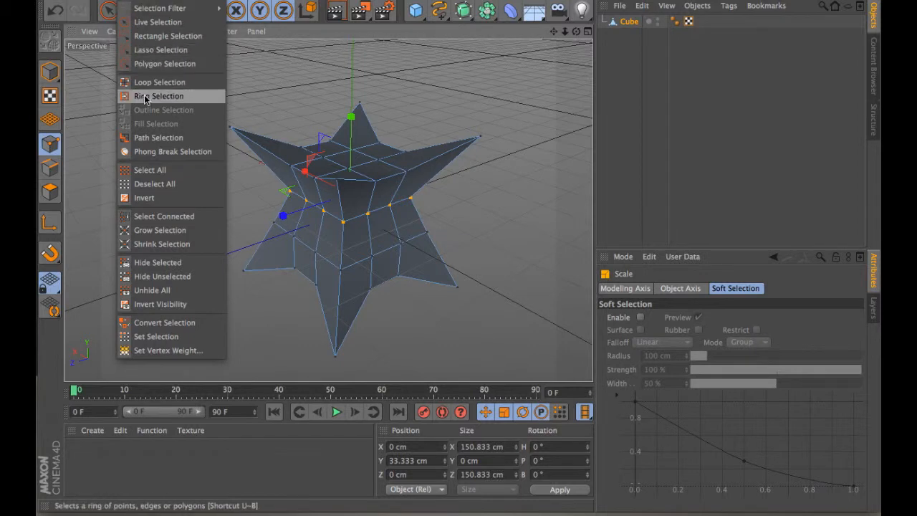
- Ring-select the star's upper points and scale the ring down to about 170 cm
left_click(157, 95)
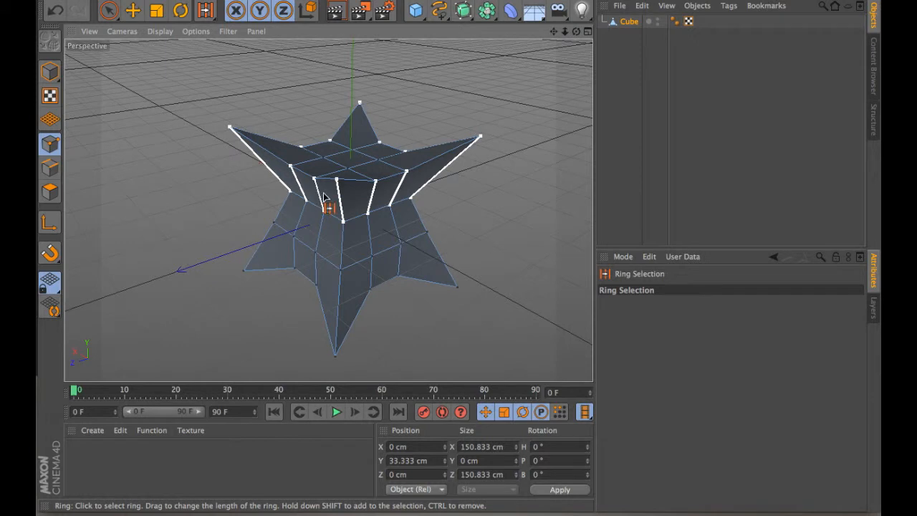
mouse_move(268, 169)
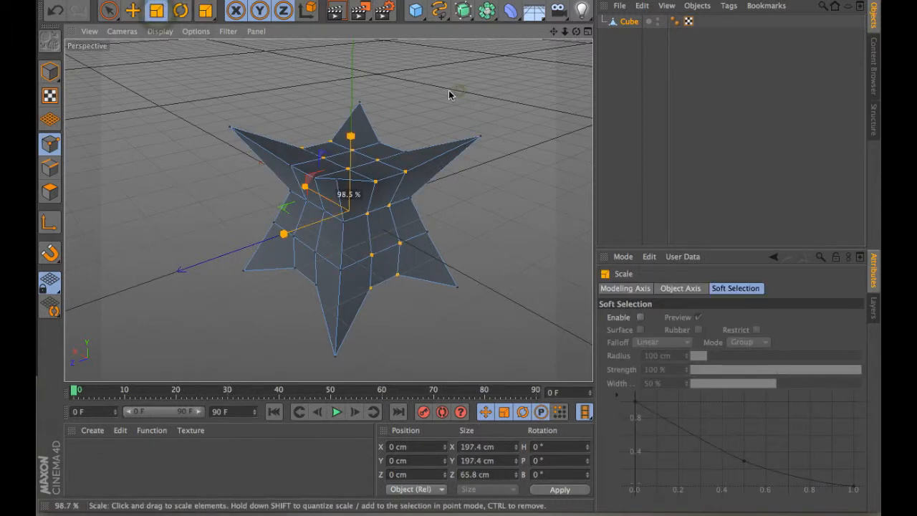
left_click_drag(450, 95, 385, 120)
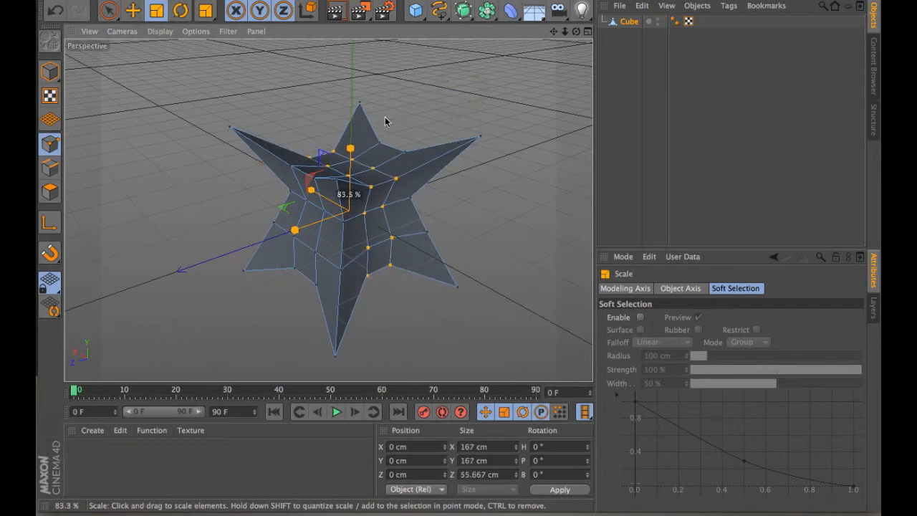
left_click_drag(386, 121, 391, 126)
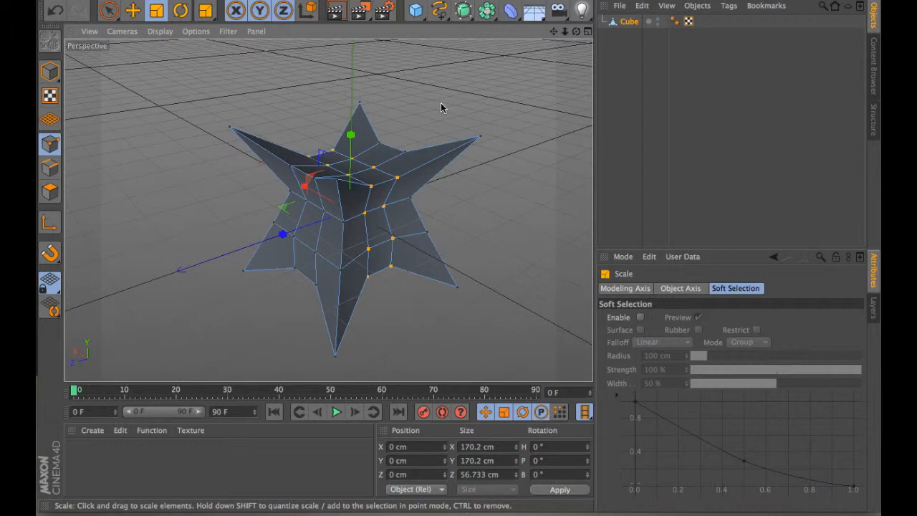
mouse_move(421, 87)
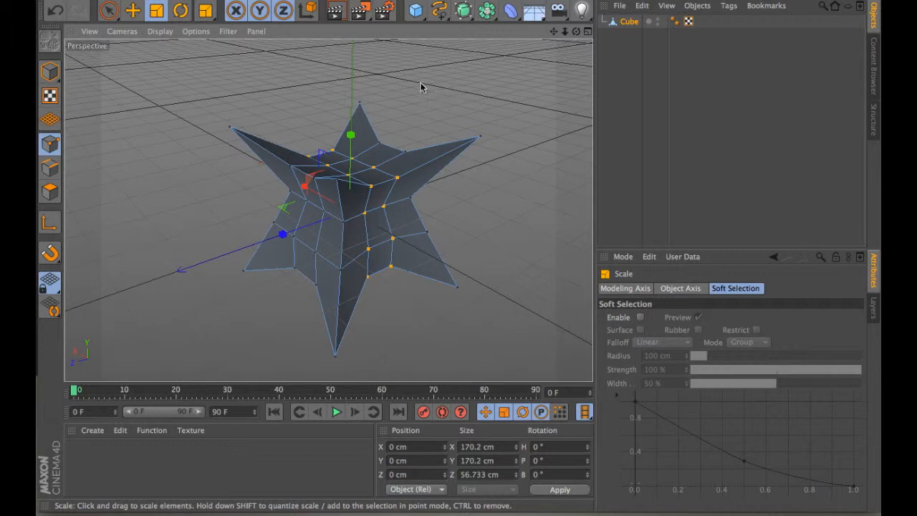
mouse_move(245, 69)
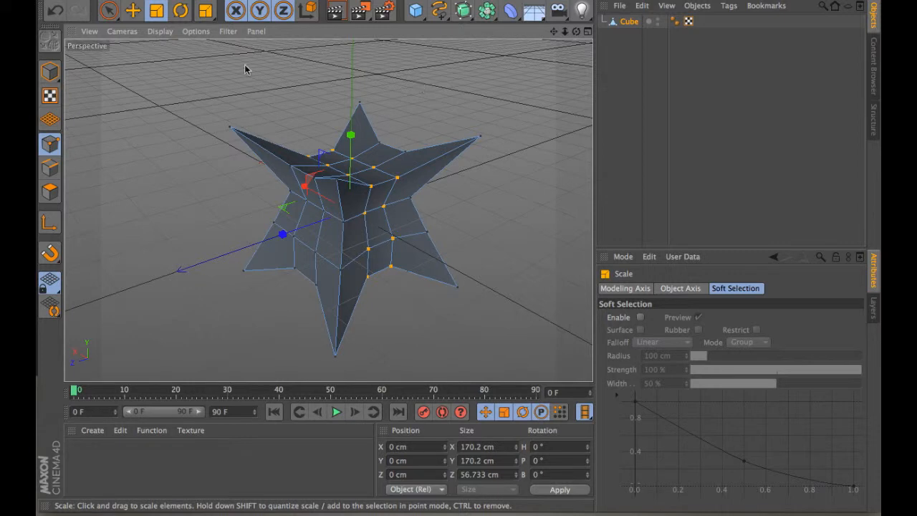
mouse_move(224, 73)
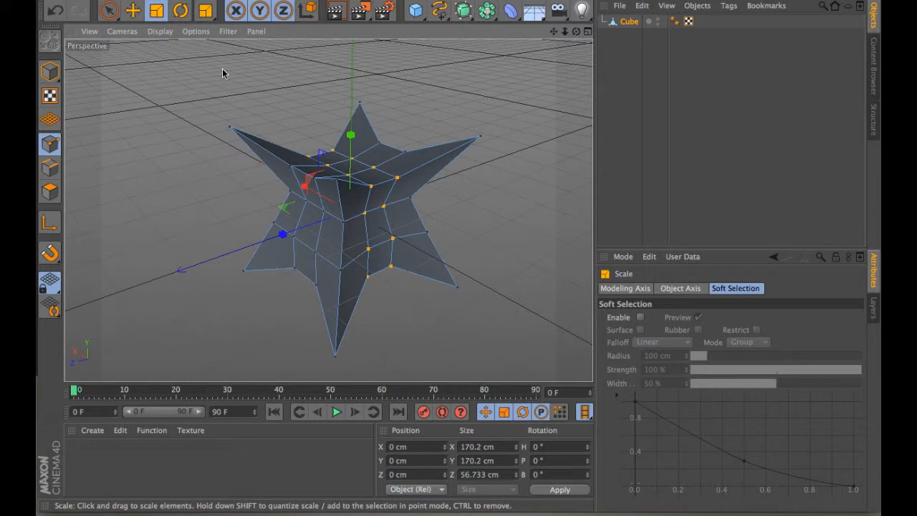
mouse_move(292, 335)
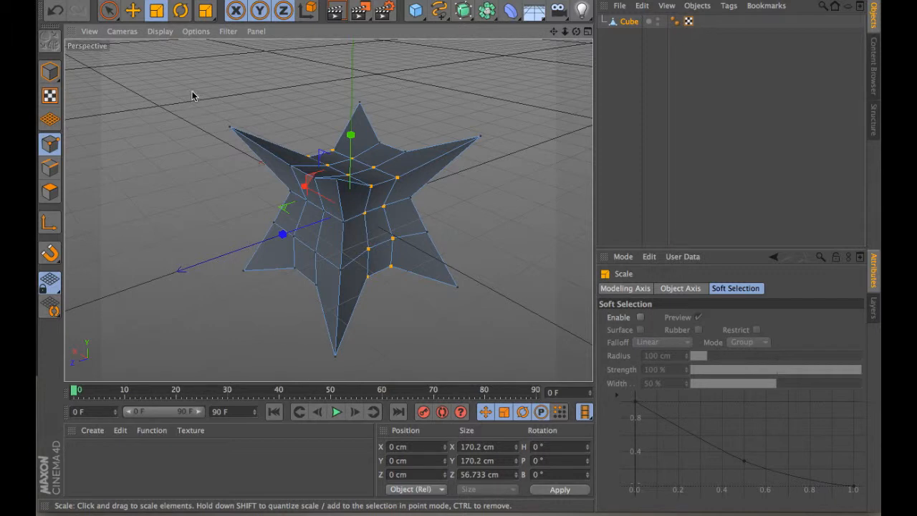
- Return to Live Selection with the shrunken upper ring still selected
left_click(108, 10)
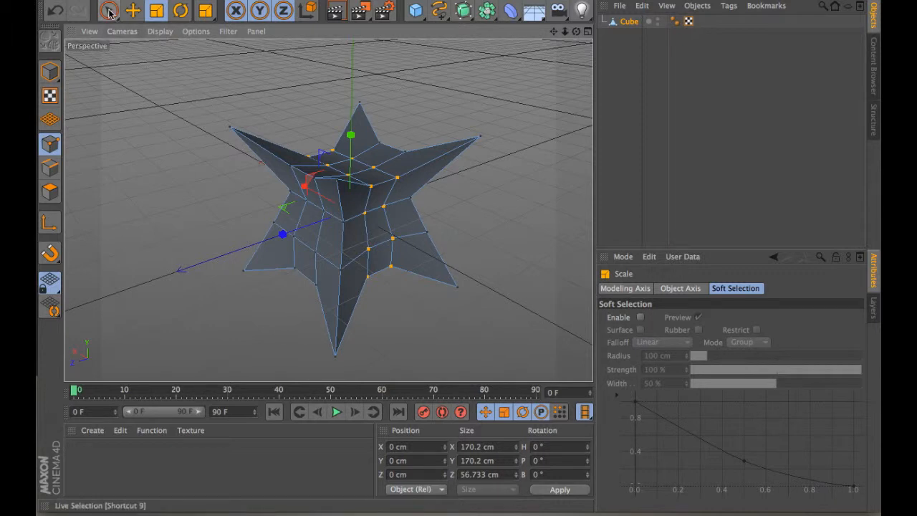
left_click(109, 12)
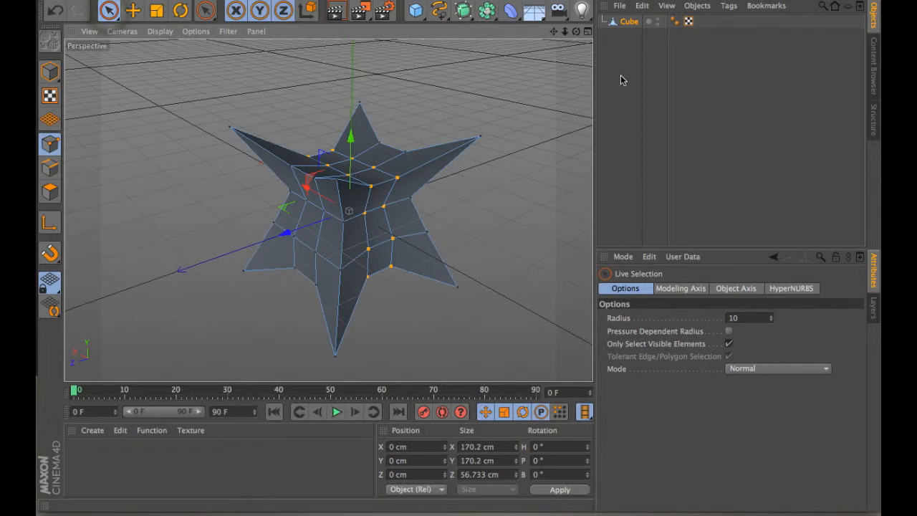
mouse_move(588, 38)
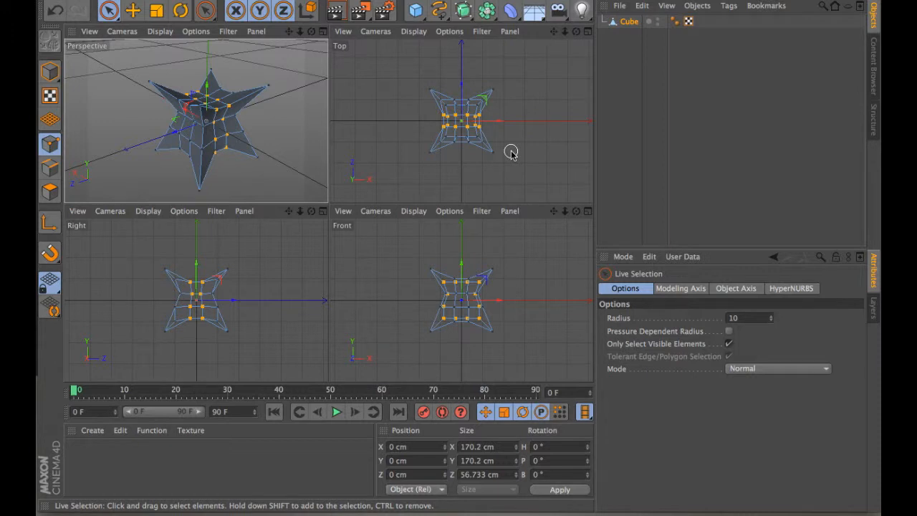
mouse_move(280, 166)
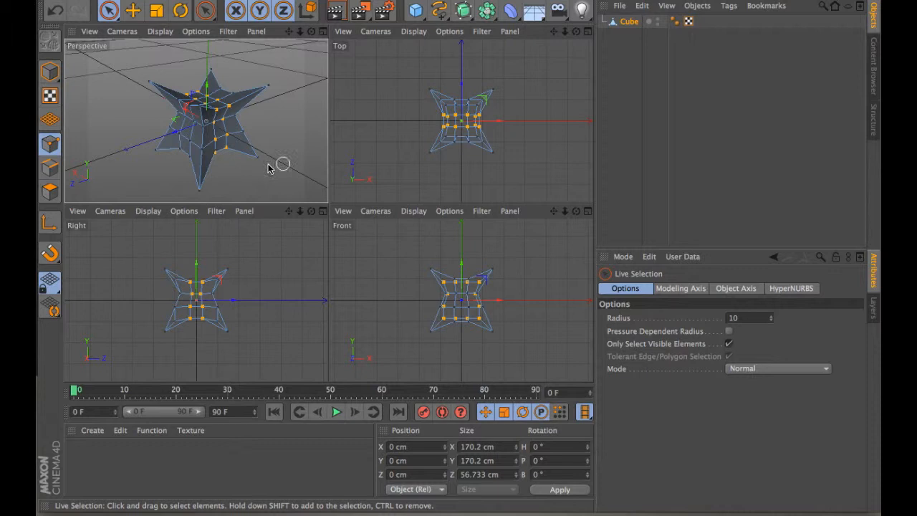
mouse_move(530, 95)
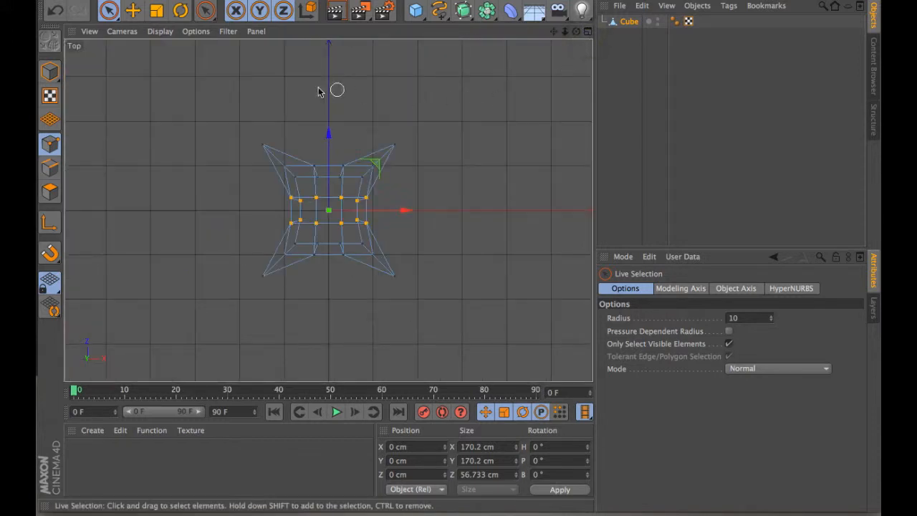
mouse_move(109, 10)
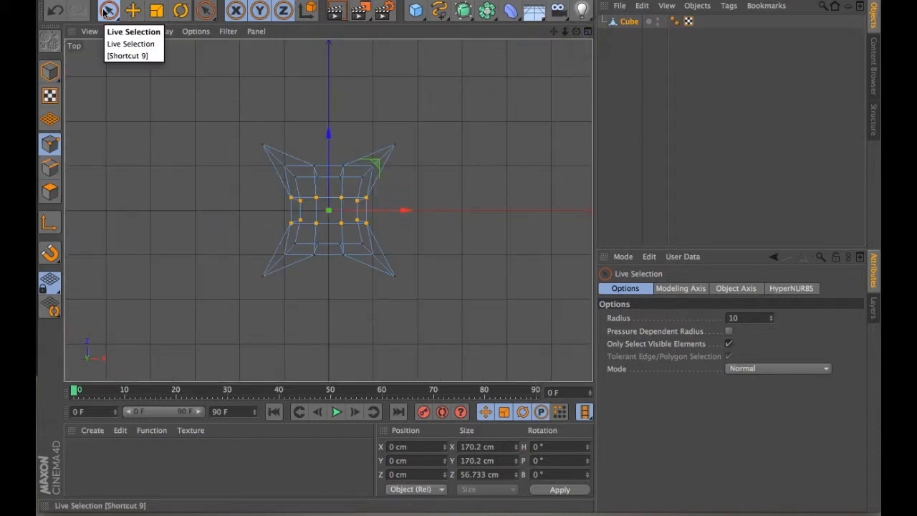
mouse_move(673, 308)
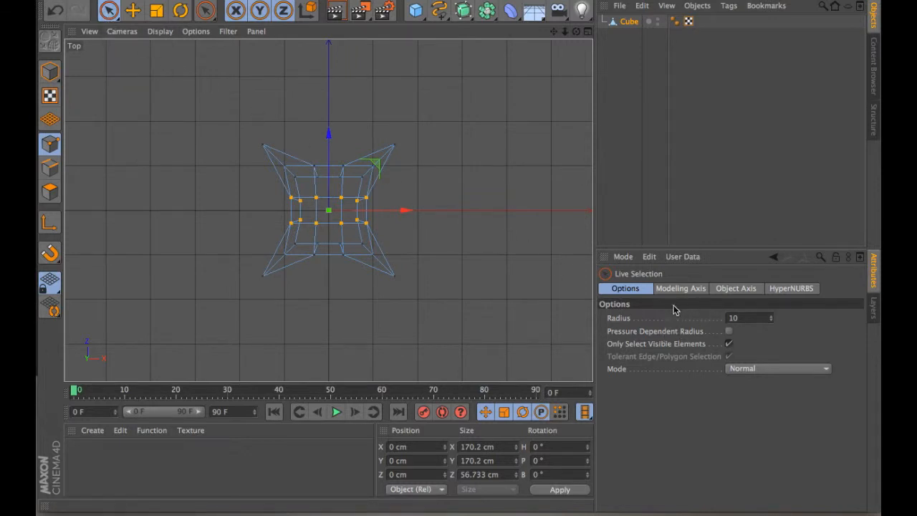
mouse_move(666, 336)
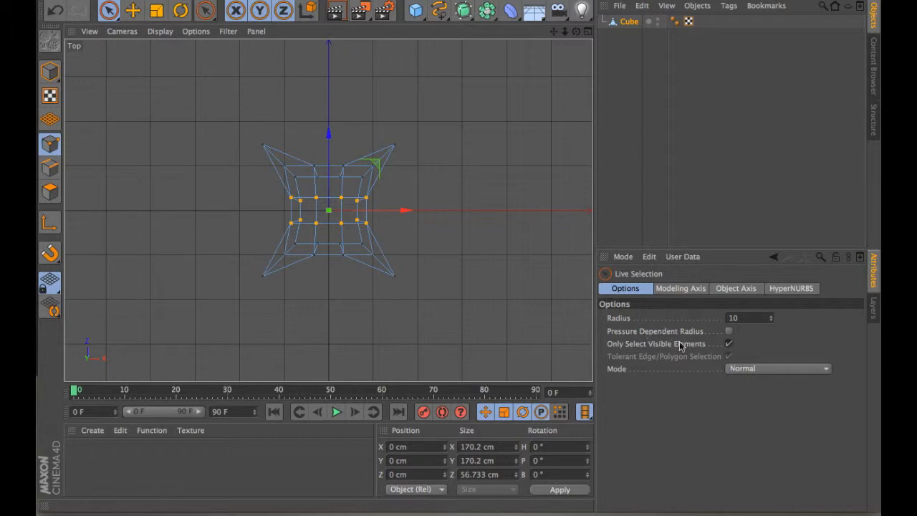
mouse_move(671, 351)
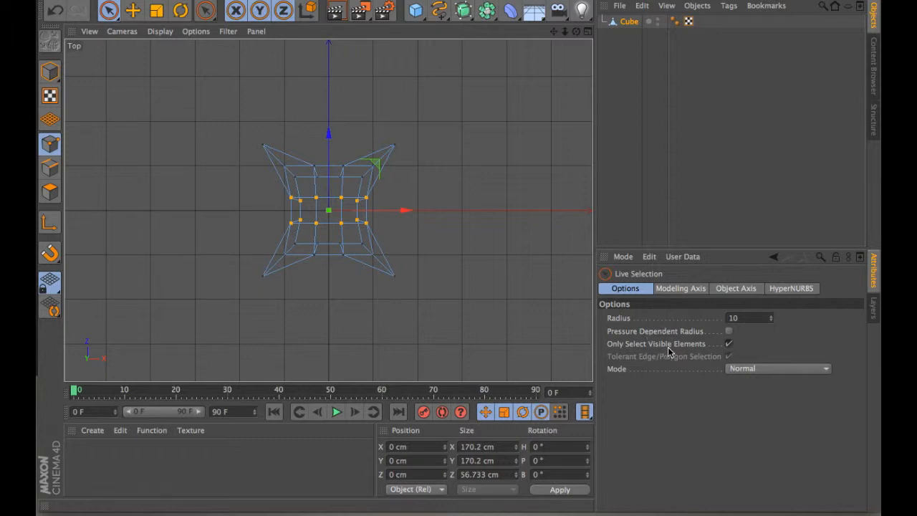
mouse_move(613, 355)
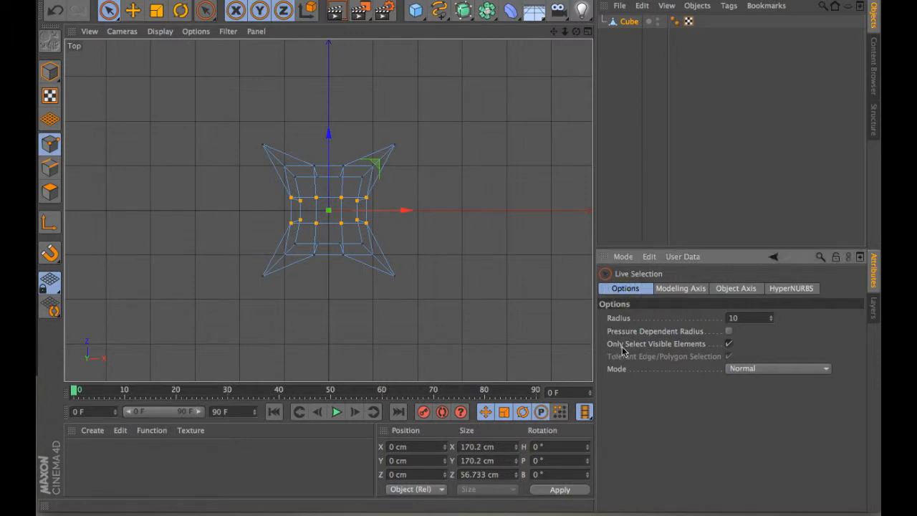
mouse_move(679, 351)
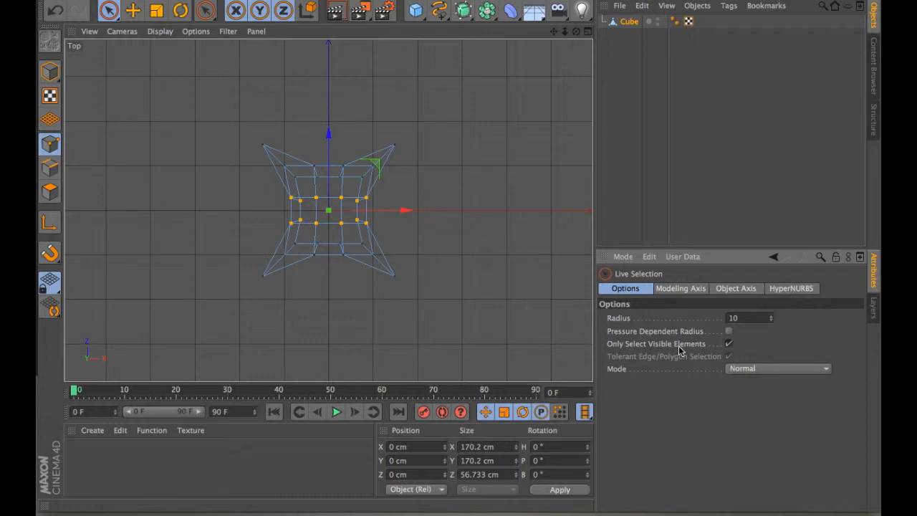
- Uncheck Only Select Visible Elements and show the star in all four viewports
left_click(728, 344)
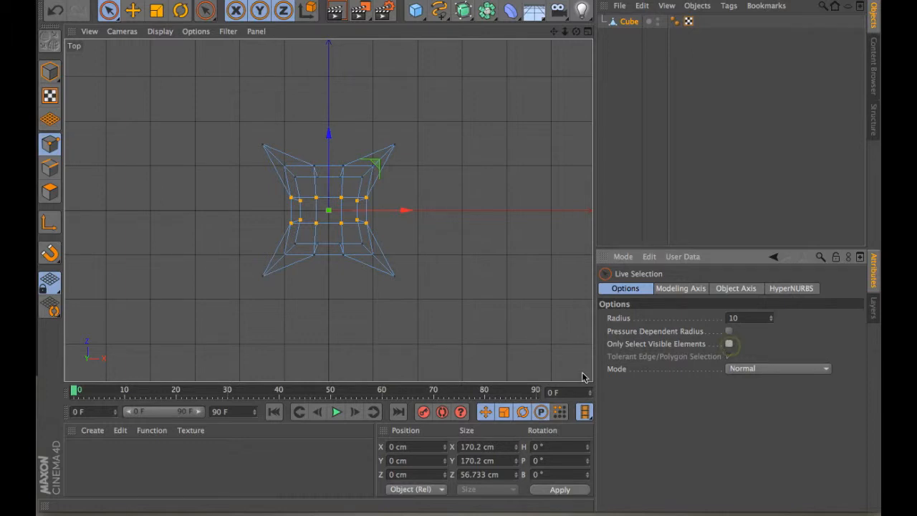
left_click(728, 355)
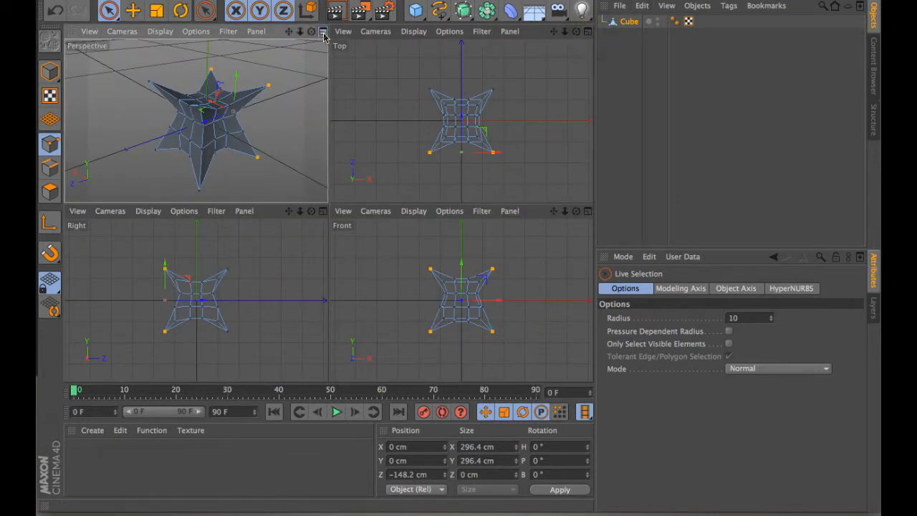
- Maximize the Perspective view and enable Only Select Visible Elements and Tolerant Polygon Selection
left_click(322, 31)
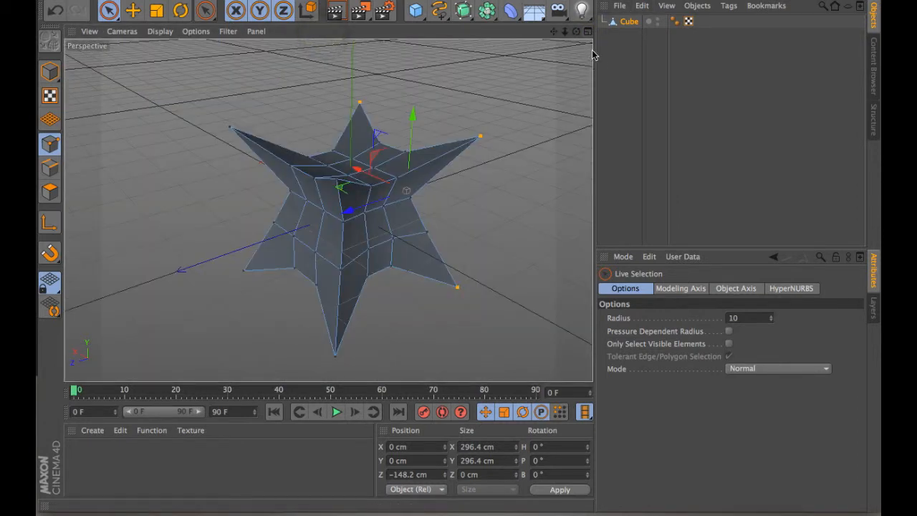
mouse_move(361, 106)
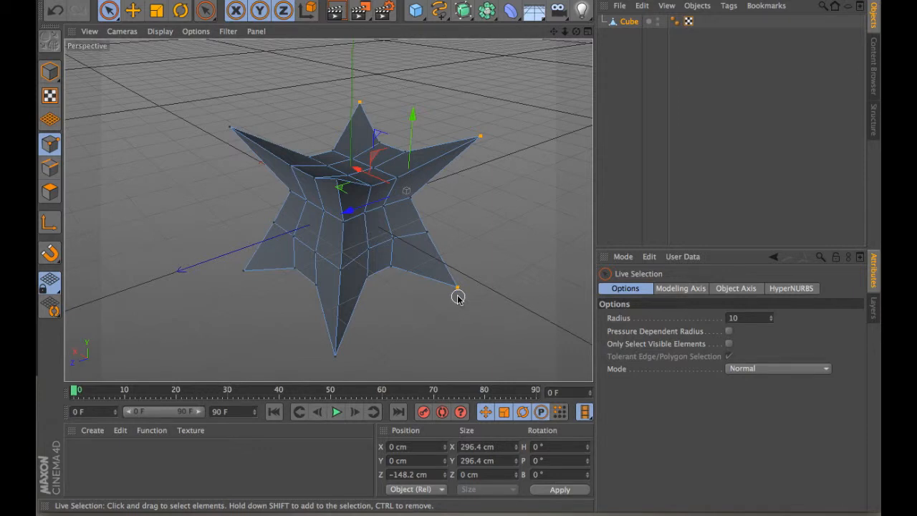
mouse_move(533, 258)
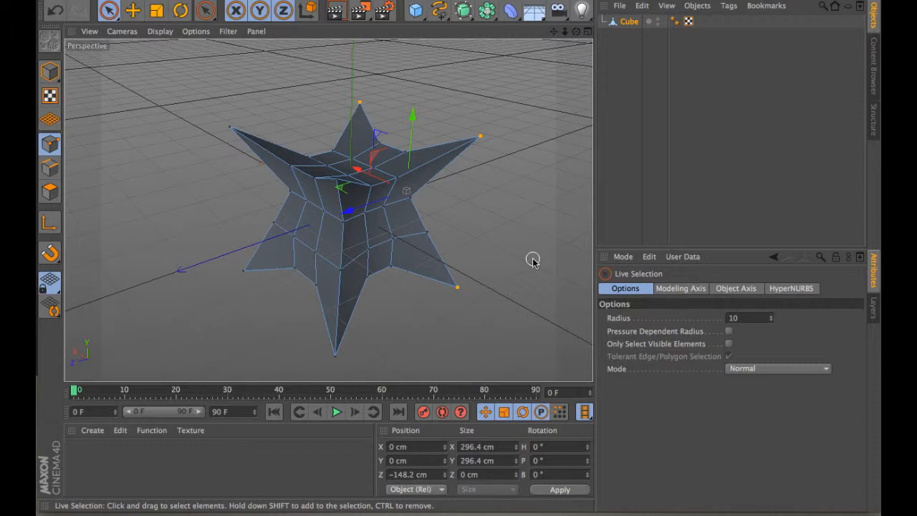
mouse_move(530, 251)
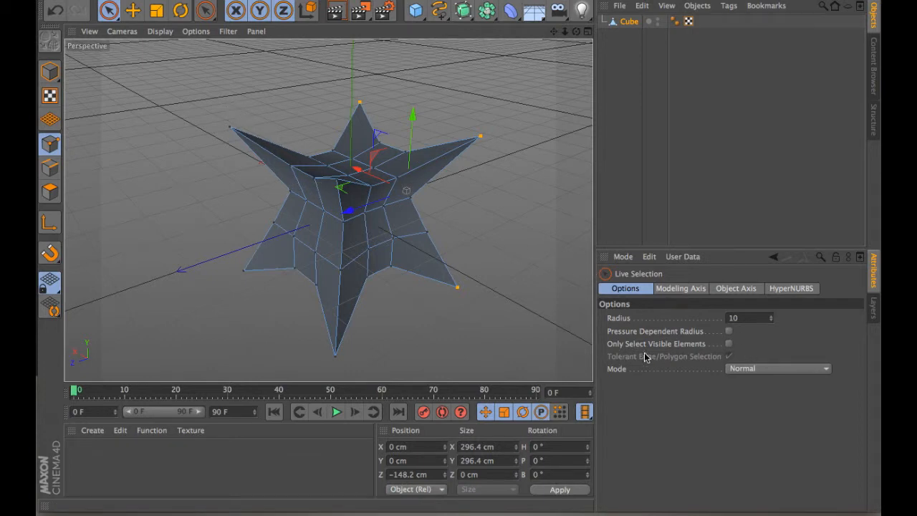
mouse_move(733, 349)
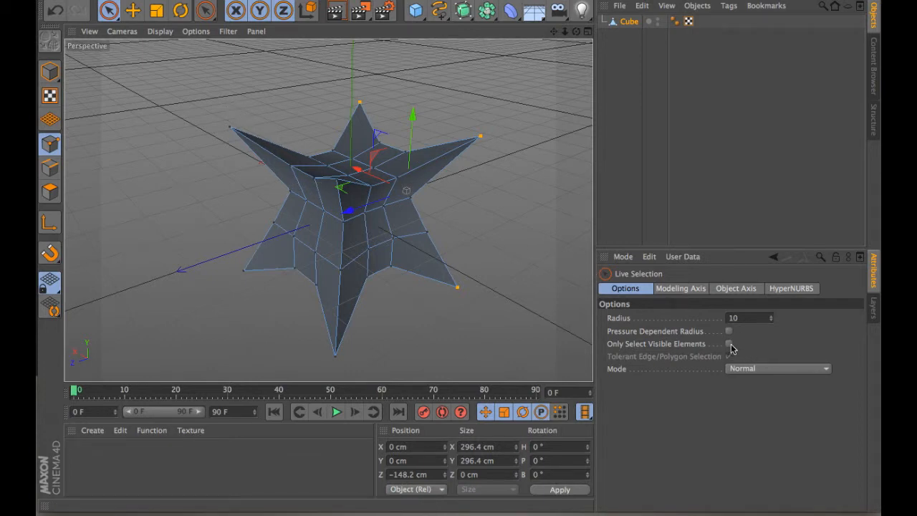
left_click(728, 344)
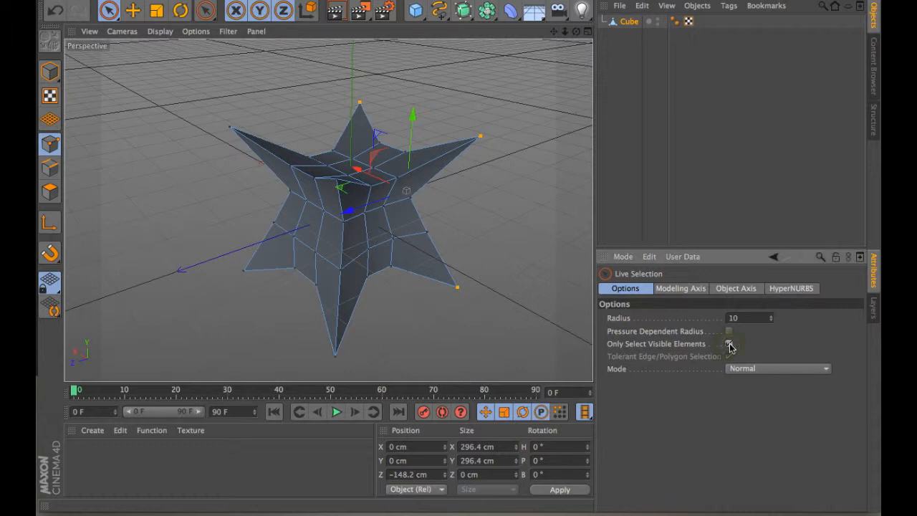
left_click(728, 344)
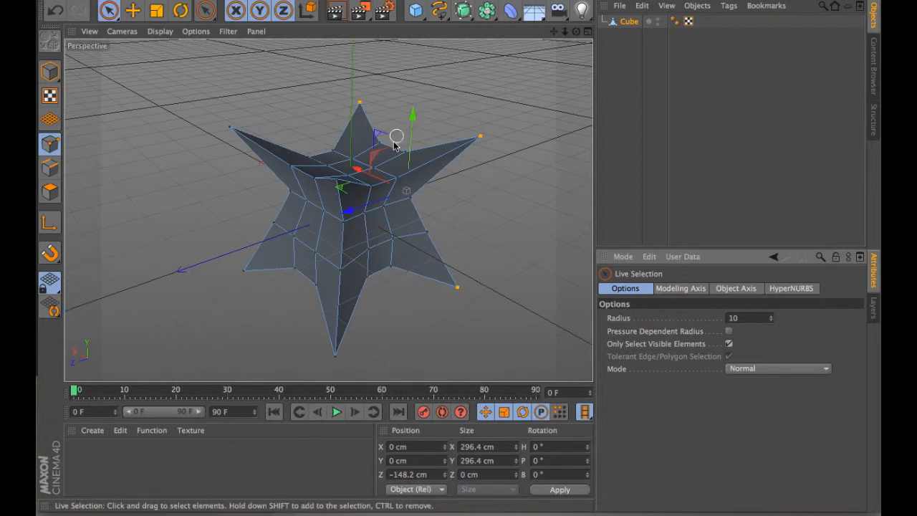
mouse_move(588, 40)
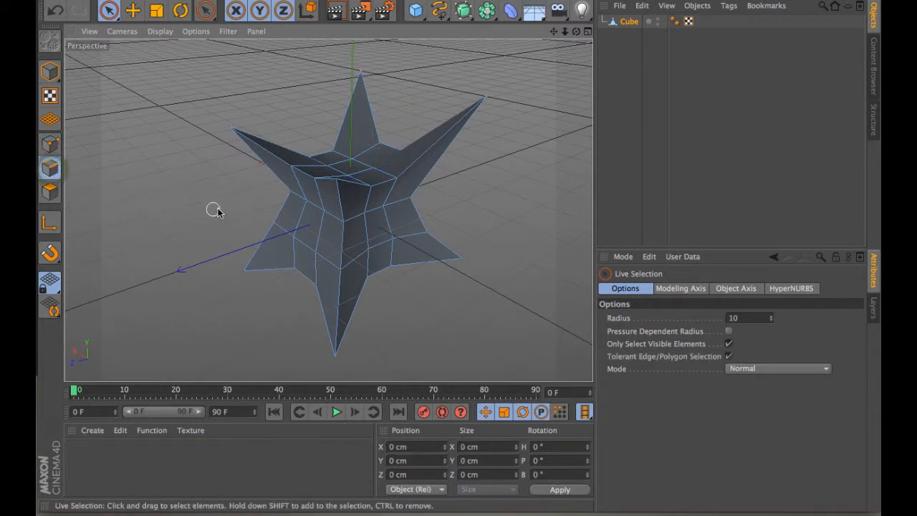
mouse_move(304, 263)
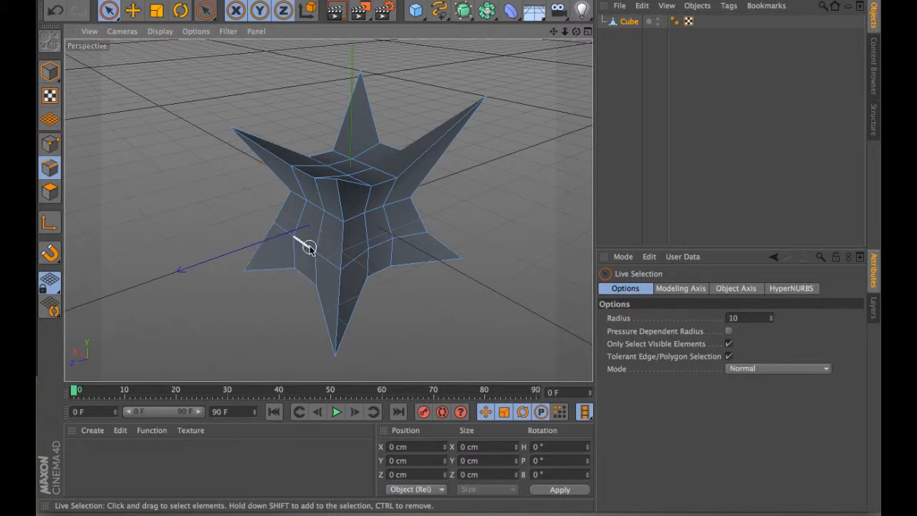
mouse_move(303, 247)
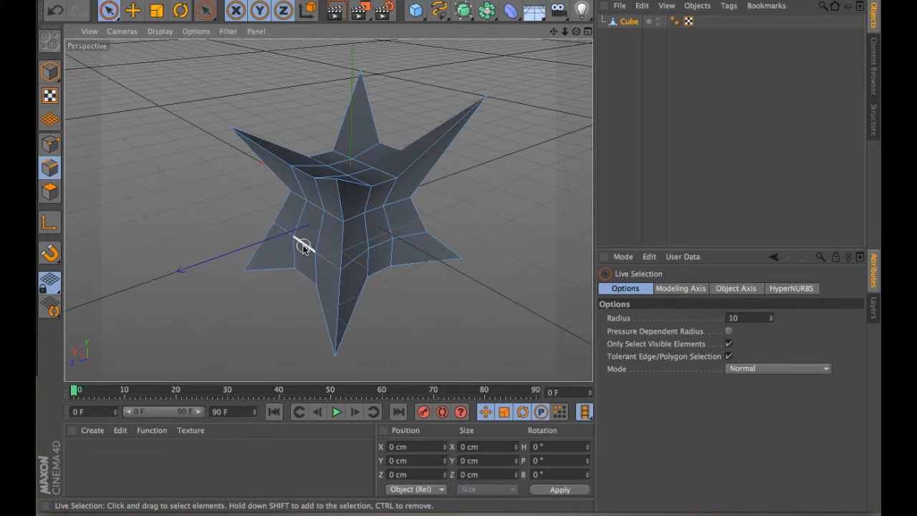
- Select one polygon on the star's left arm and move it outward from the mesh
left_click(308, 226)
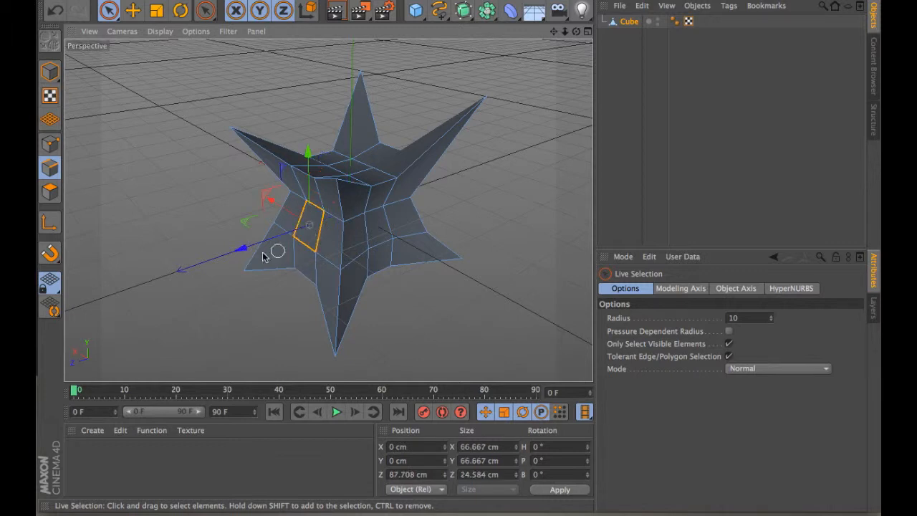
mouse_move(246, 251)
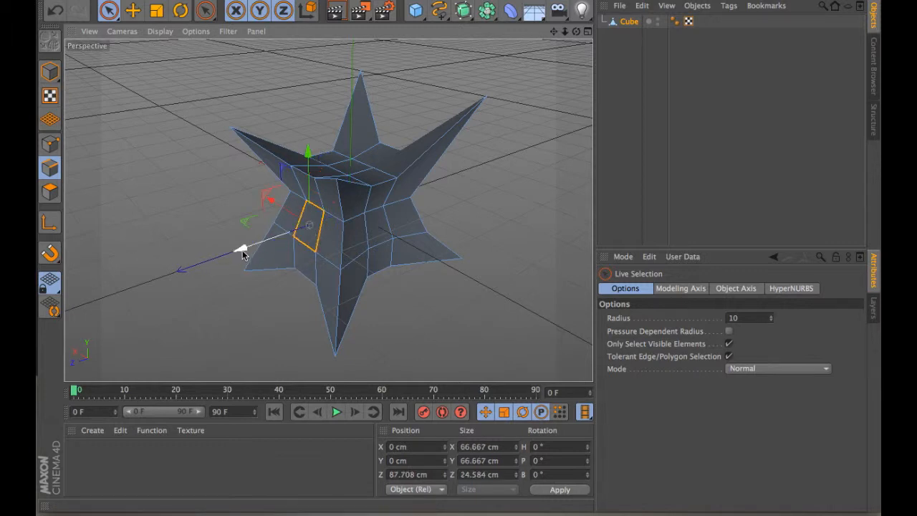
left_click_drag(242, 250, 251, 246)
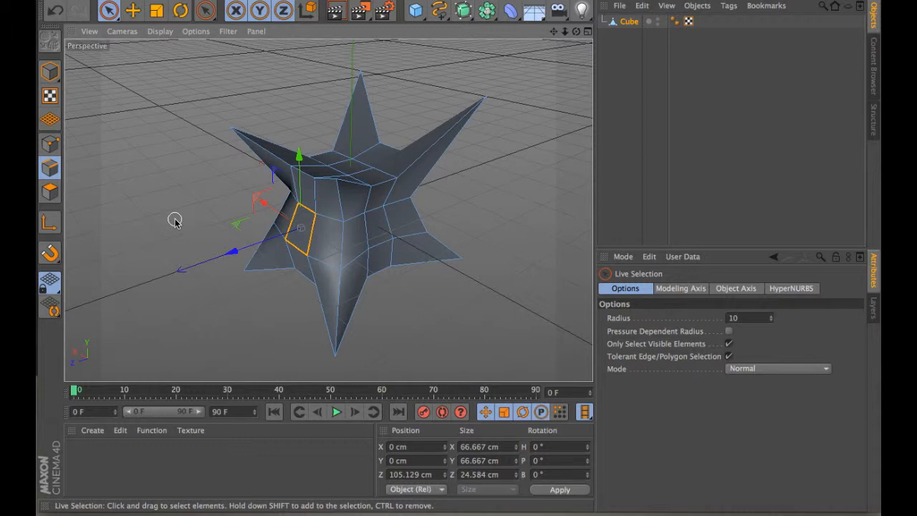
mouse_move(48, 192)
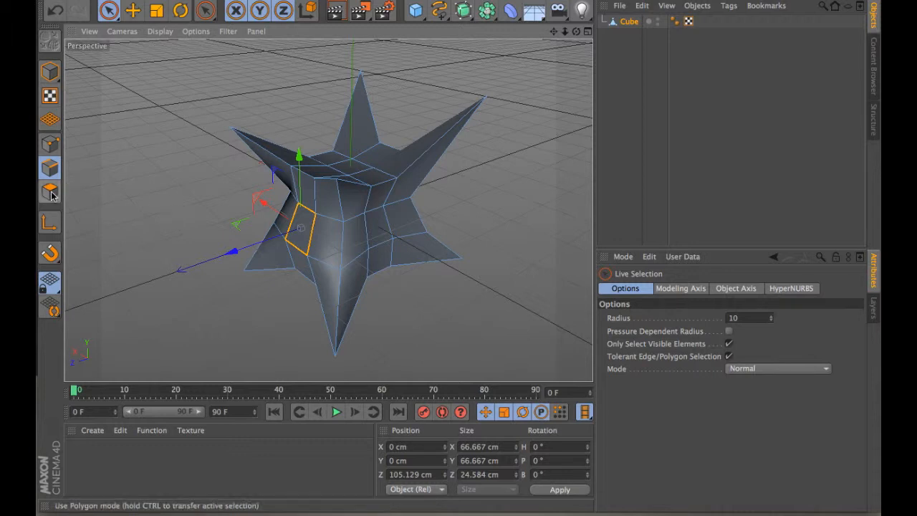
- Paint-select the polygons across the star's top and upper arms, ready to move
left_click(50, 192)
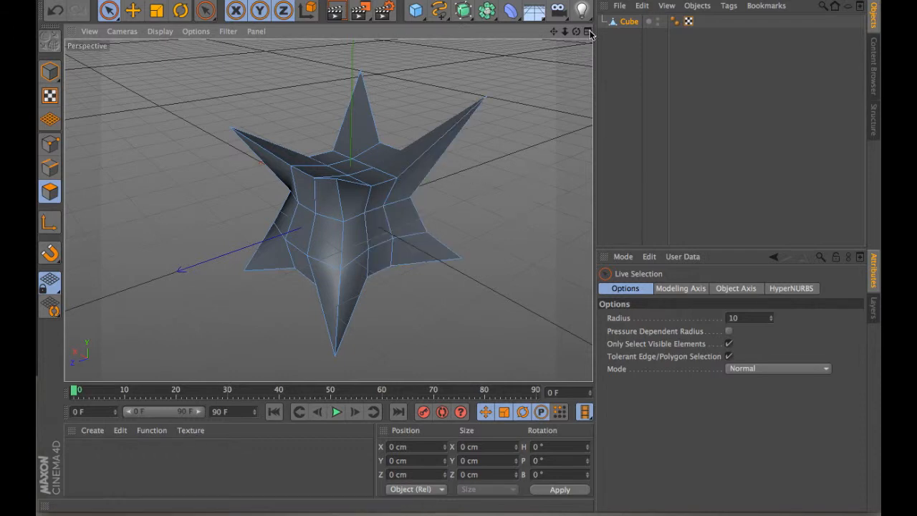
mouse_move(658, 341)
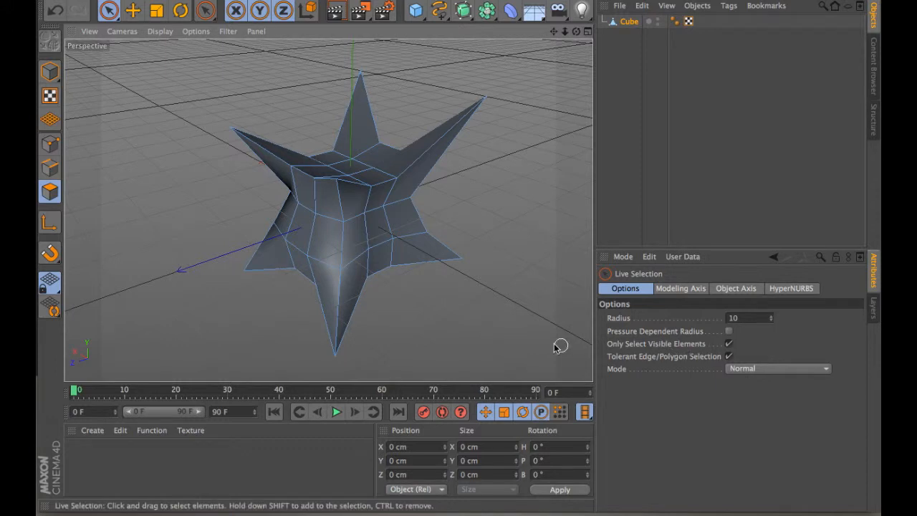
mouse_move(565, 65)
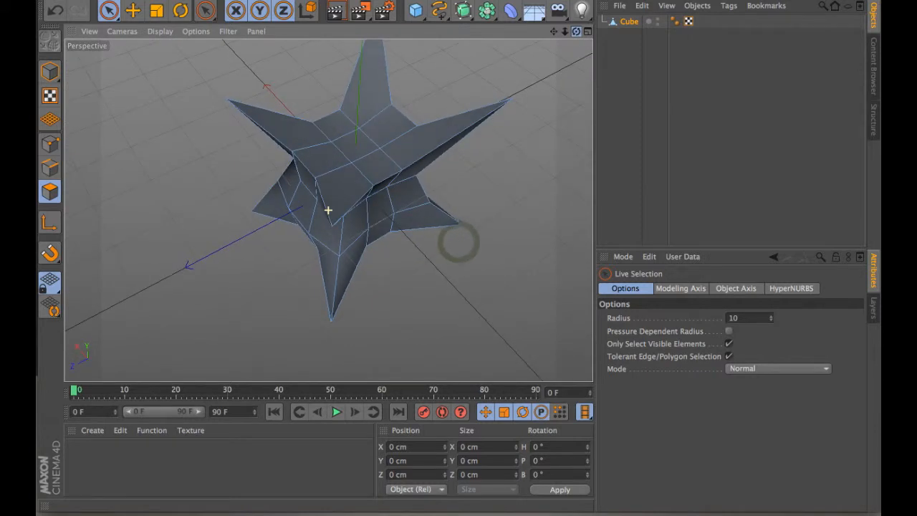
left_click(318, 132)
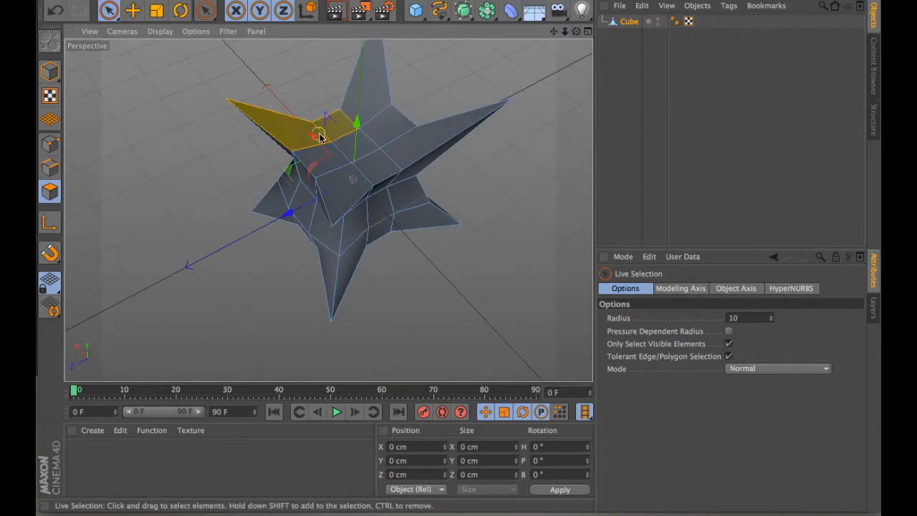
left_click_drag(318, 136, 361, 161)
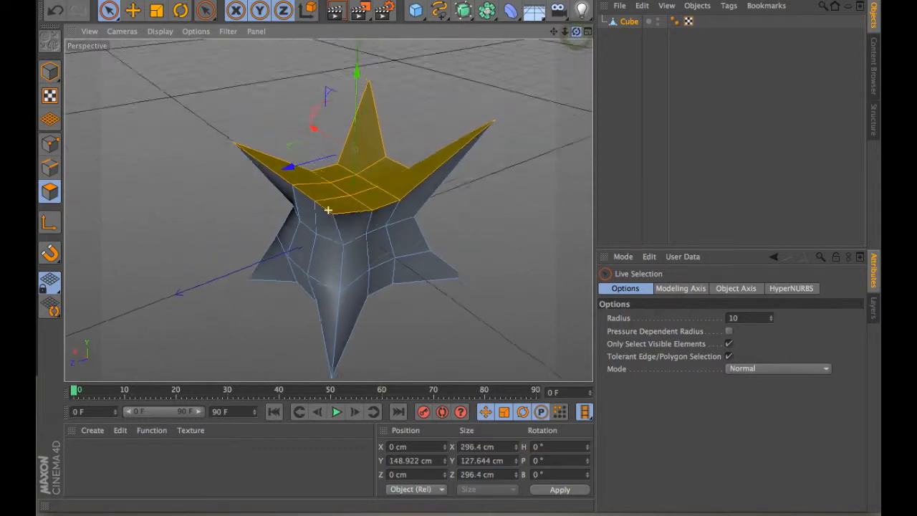
left_click(132, 10)
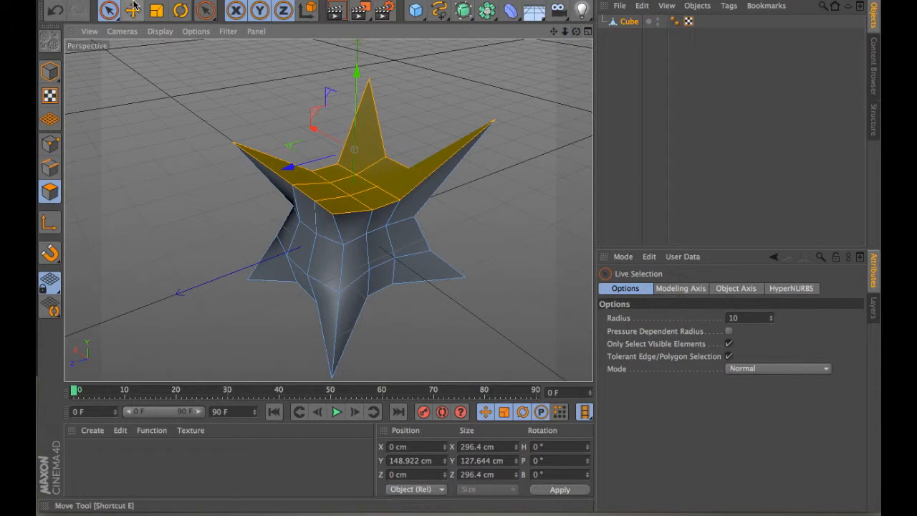
- Switch to the Rotate tool and show its Soft Selection options for the top polygons
left_click(181, 10)
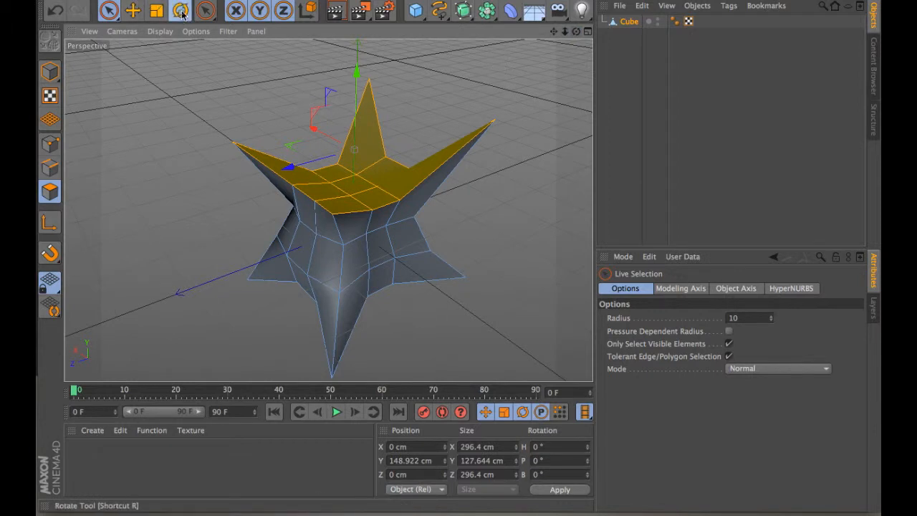
left_click(180, 10)
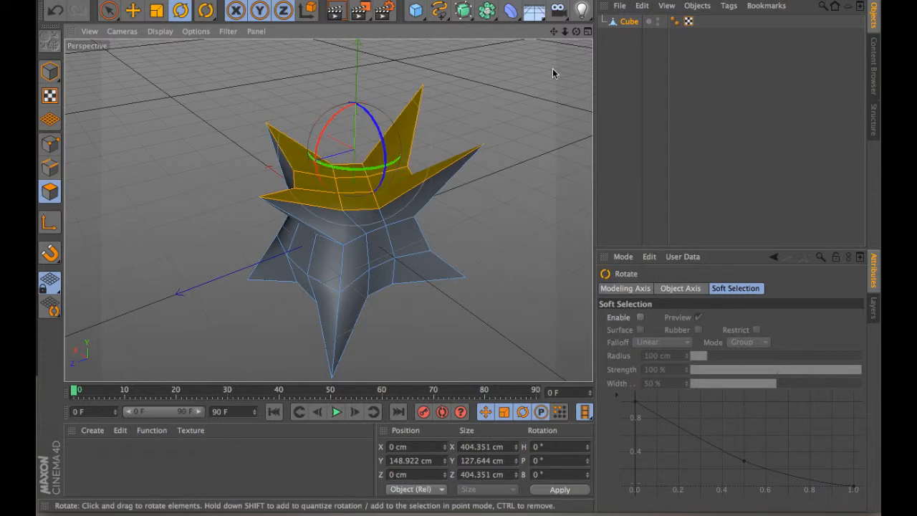
mouse_move(573, 46)
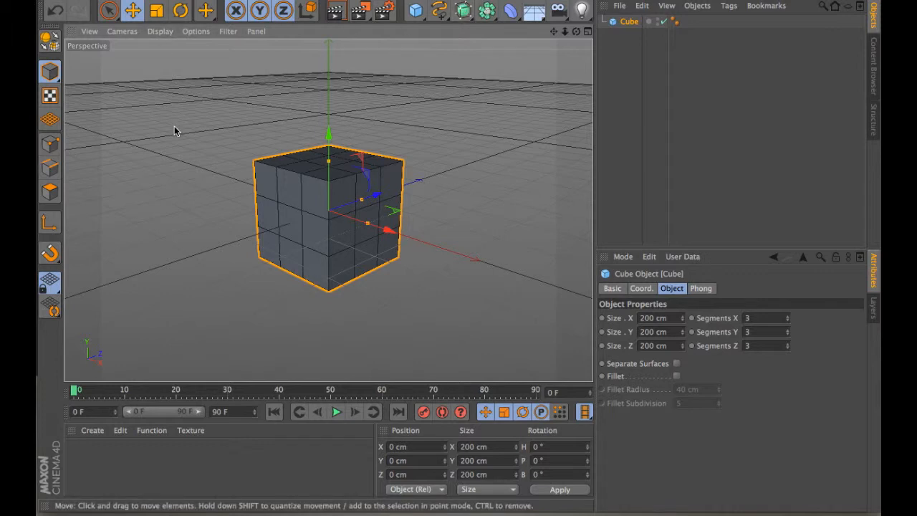
mouse_move(172, 159)
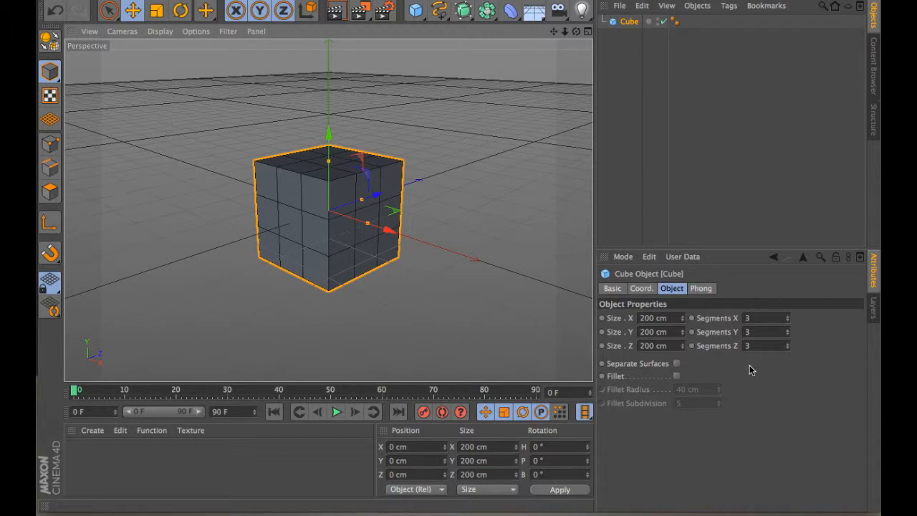
mouse_move(48, 40)
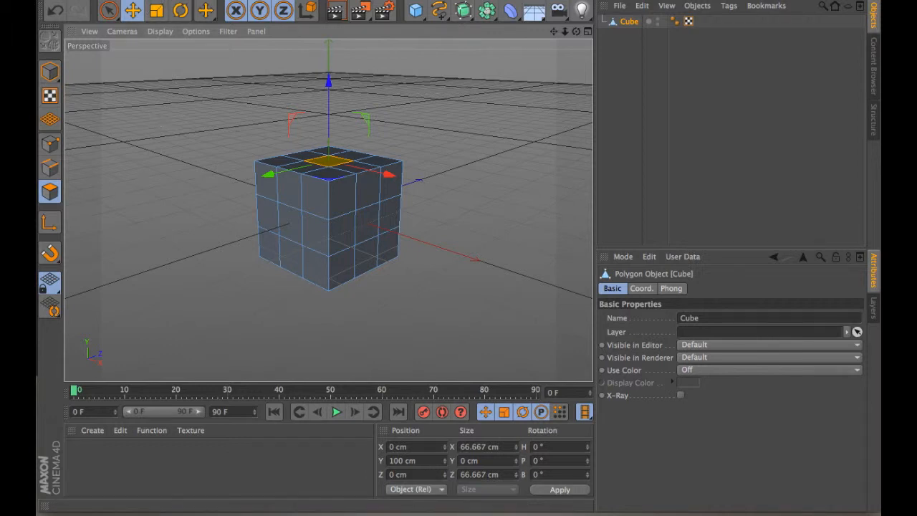
- Bring up the mesh modelling tools for the editable 3×3 cube's top centre face
left_click(207, 40)
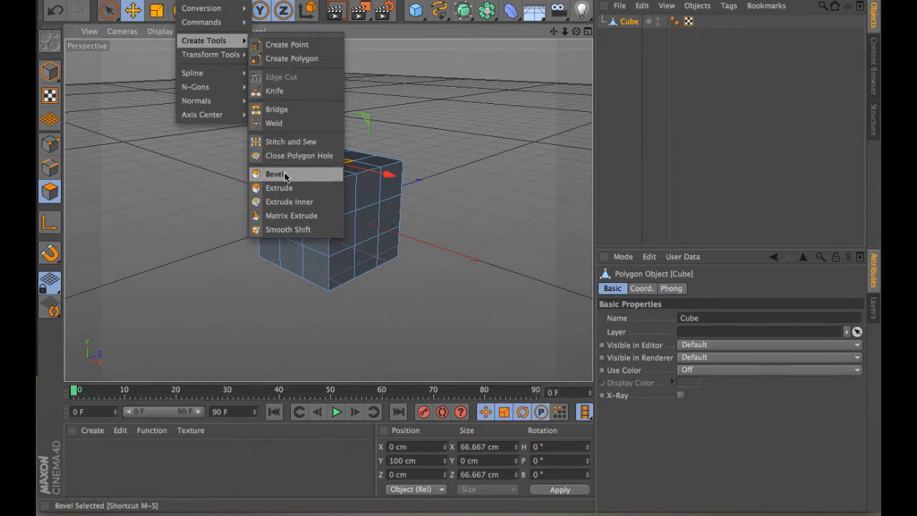
mouse_move(280, 188)
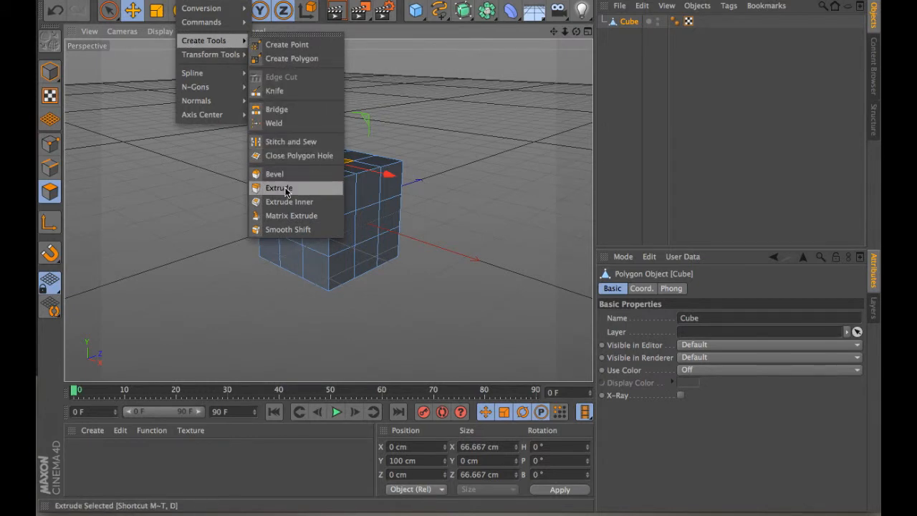
- Extrude the cube's selected top face upward about 75 cm, then return to live selection
left_click(279, 188)
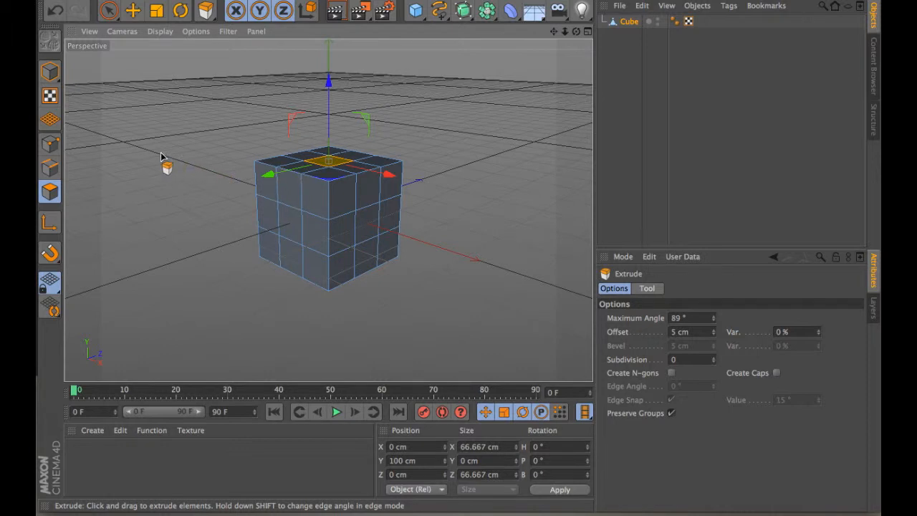
mouse_move(206, 10)
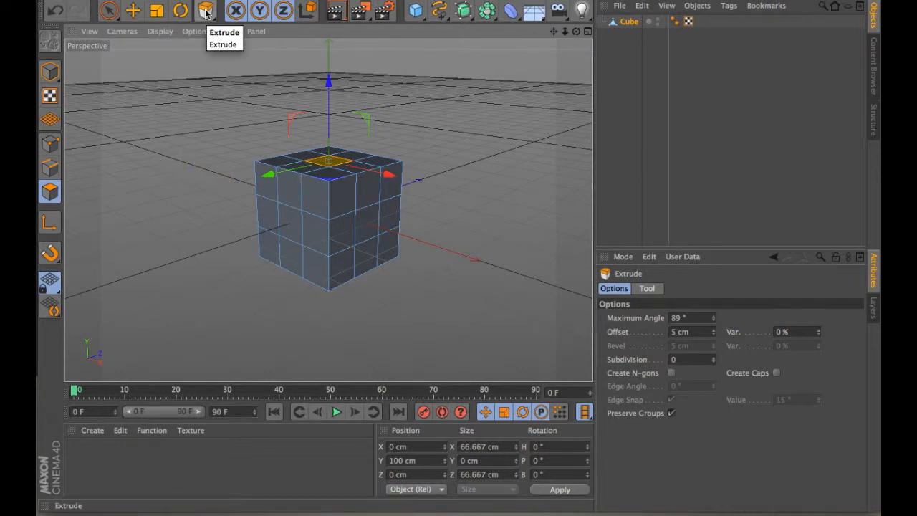
mouse_move(247, 103)
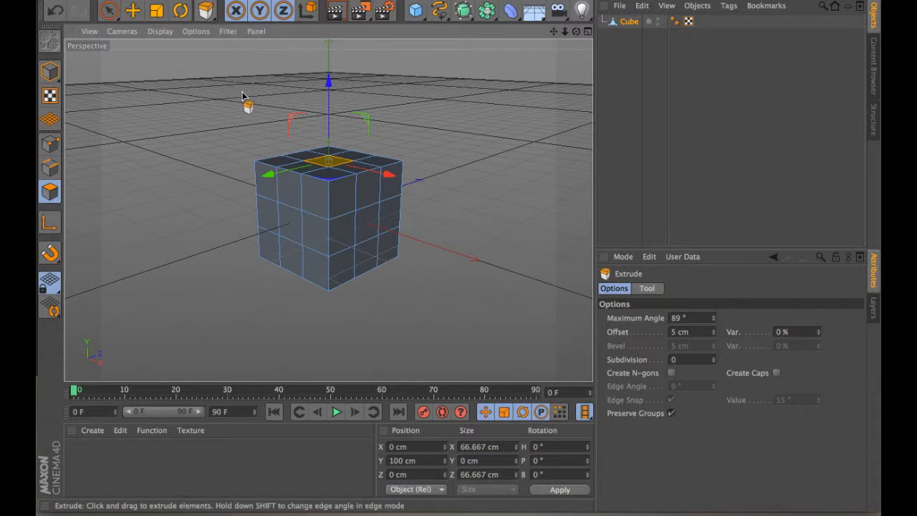
mouse_move(255, 114)
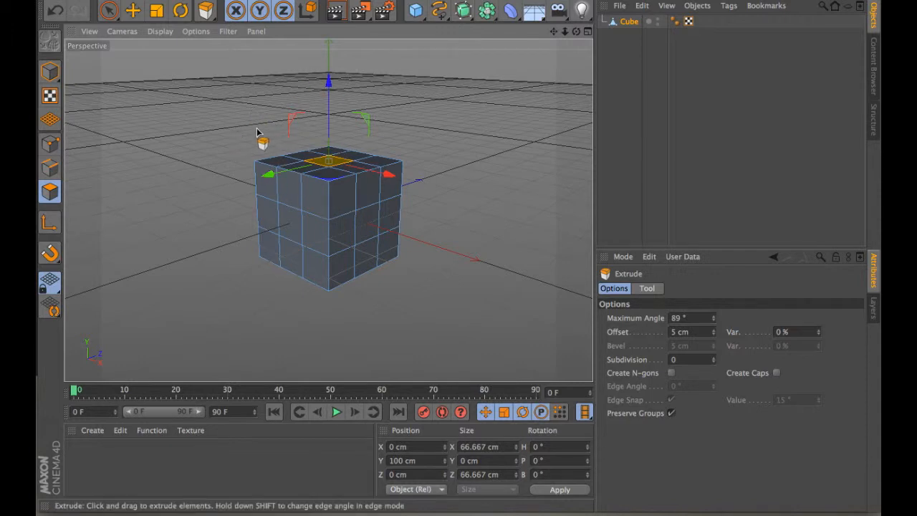
mouse_move(259, 136)
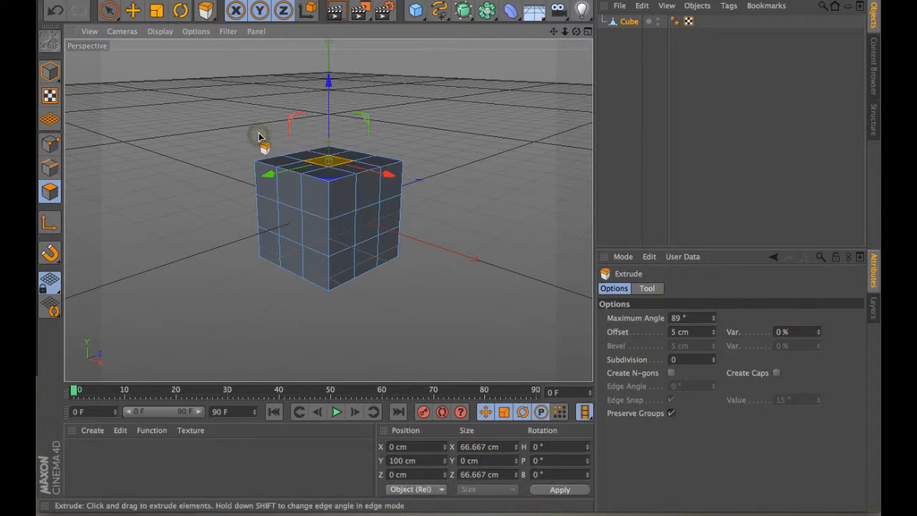
left_click_drag(327, 155, 327, 129)
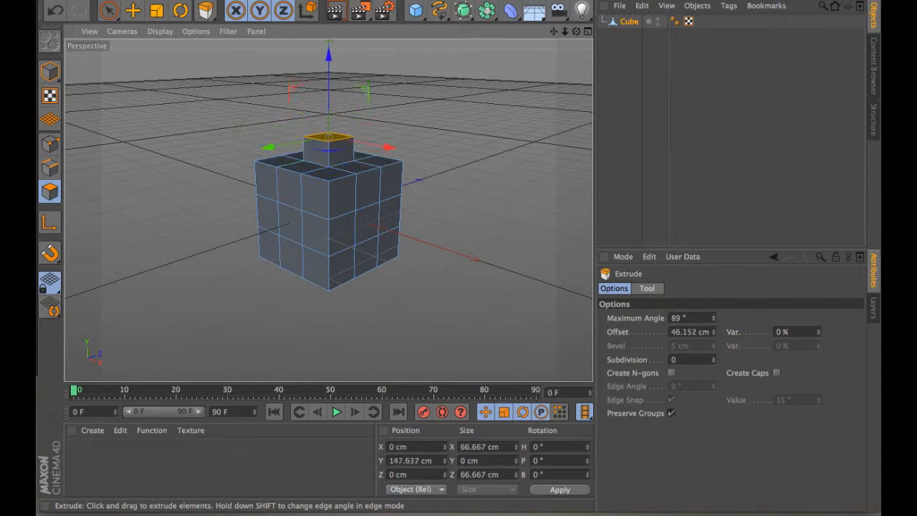
left_click_drag(326, 144, 327, 118)
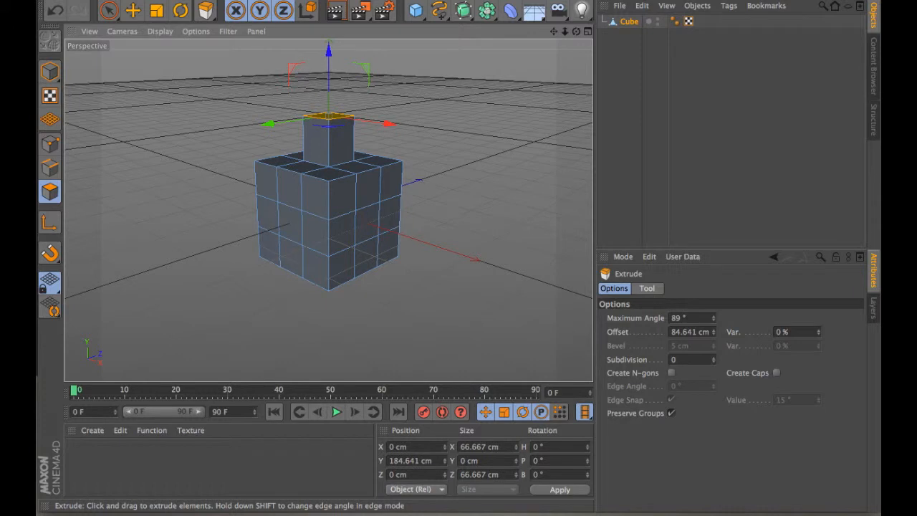
left_click_drag(329, 118, 328, 129)
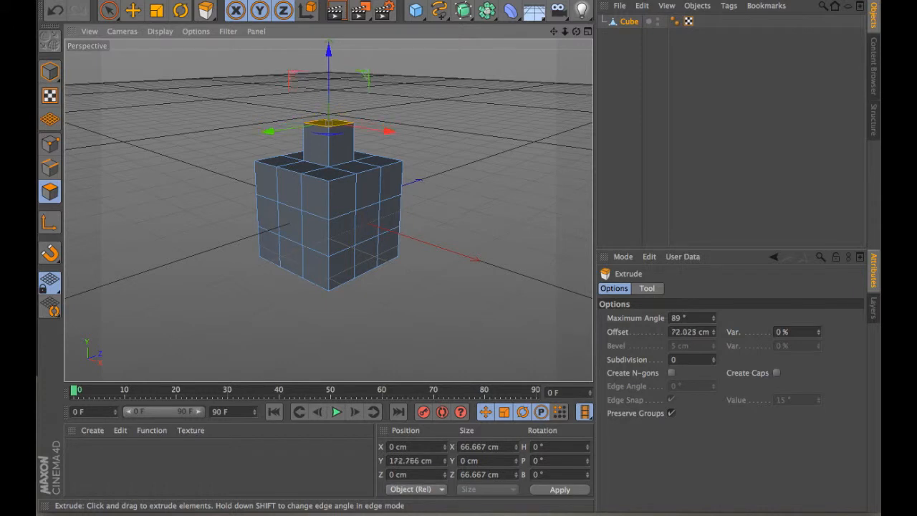
left_click_drag(327, 132, 326, 122)
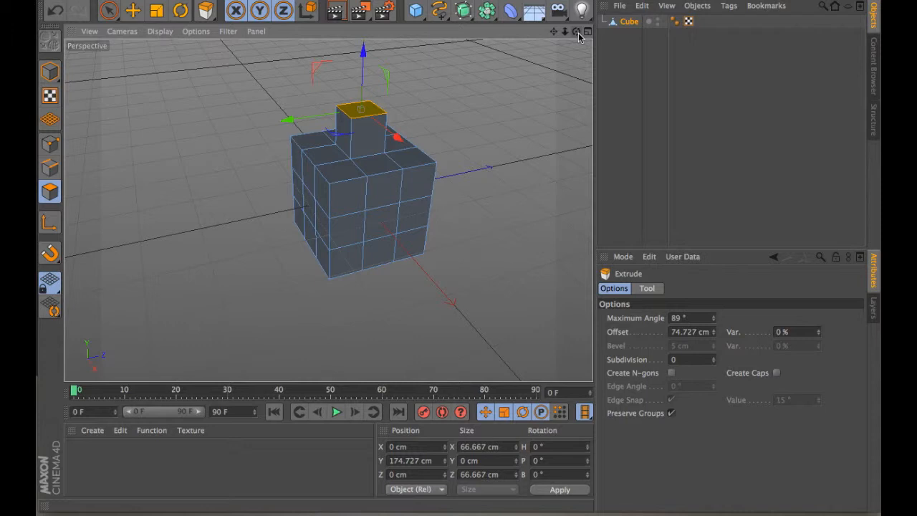
mouse_move(576, 37)
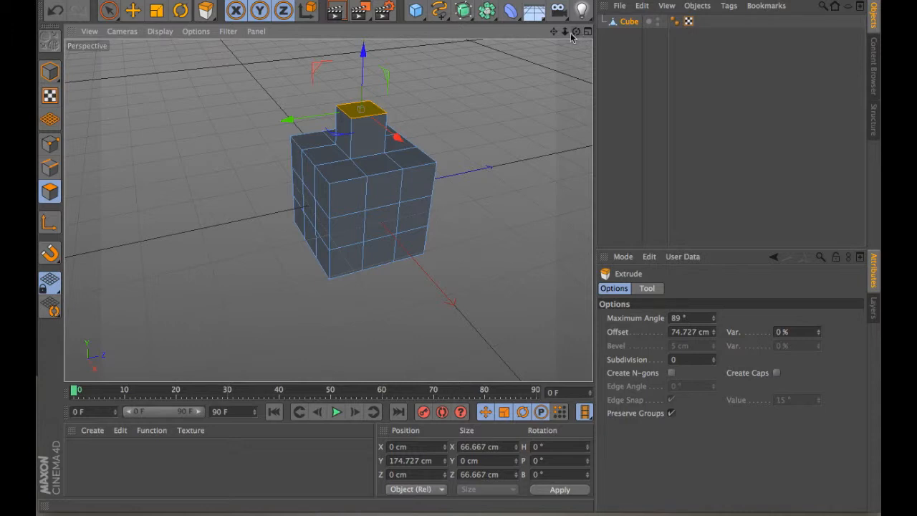
left_click(109, 12)
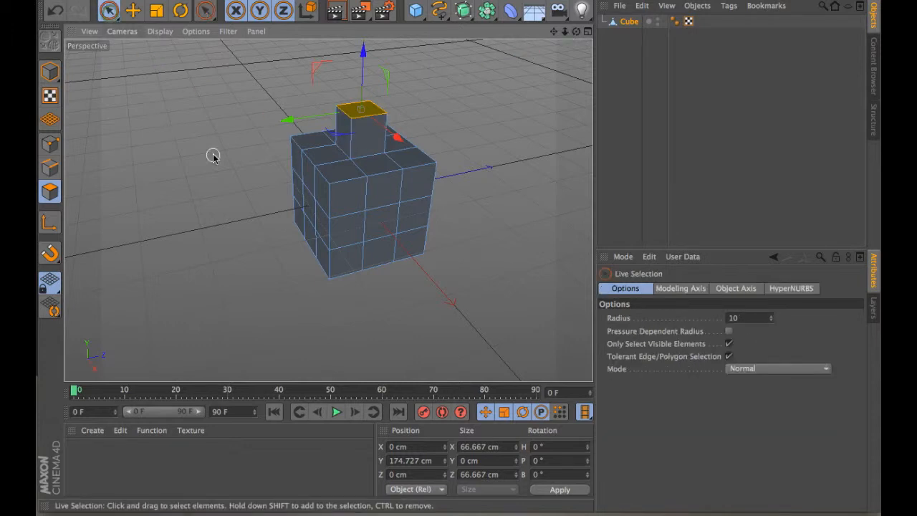
left_click(304, 200)
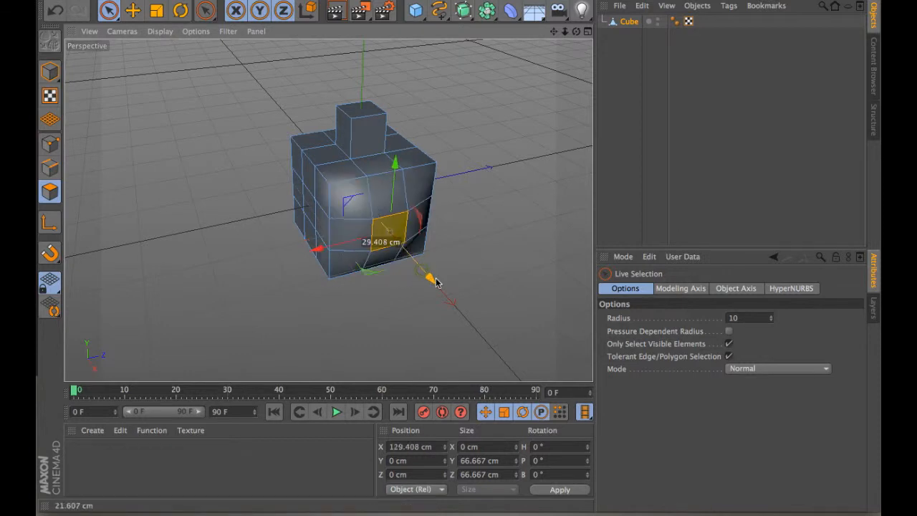
left_click_drag(427, 278, 418, 268)
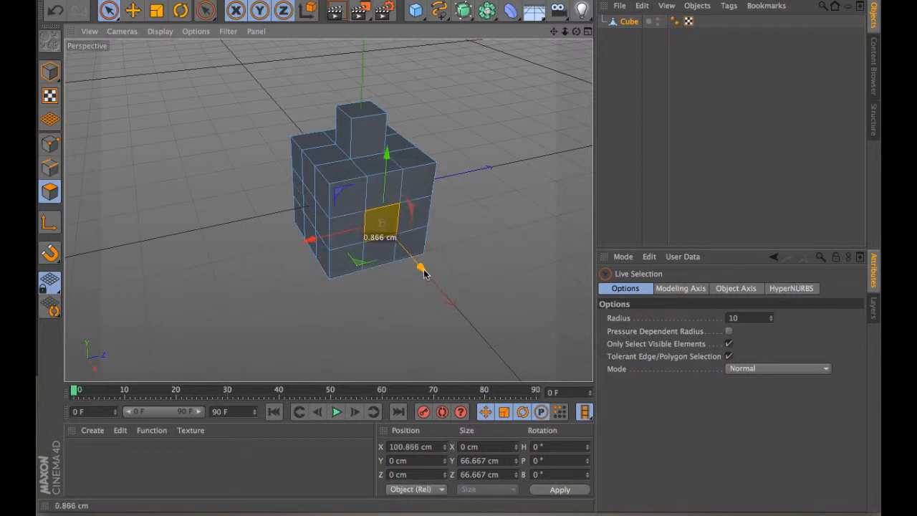
left_click_drag(420, 268, 414, 260)
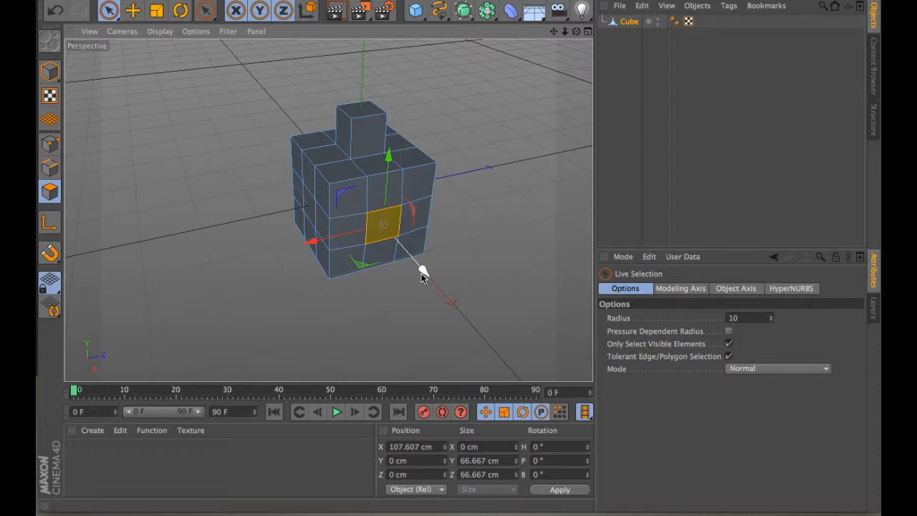
mouse_move(496, 147)
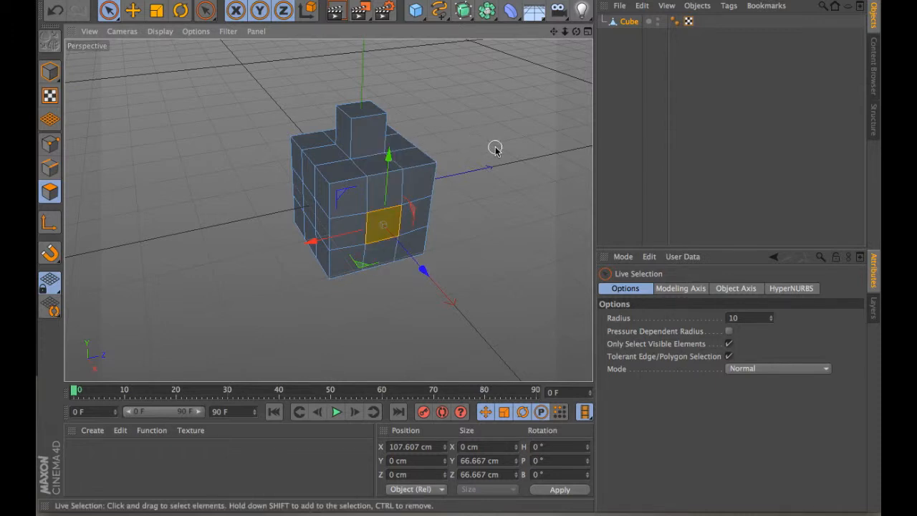
left_click(355, 126)
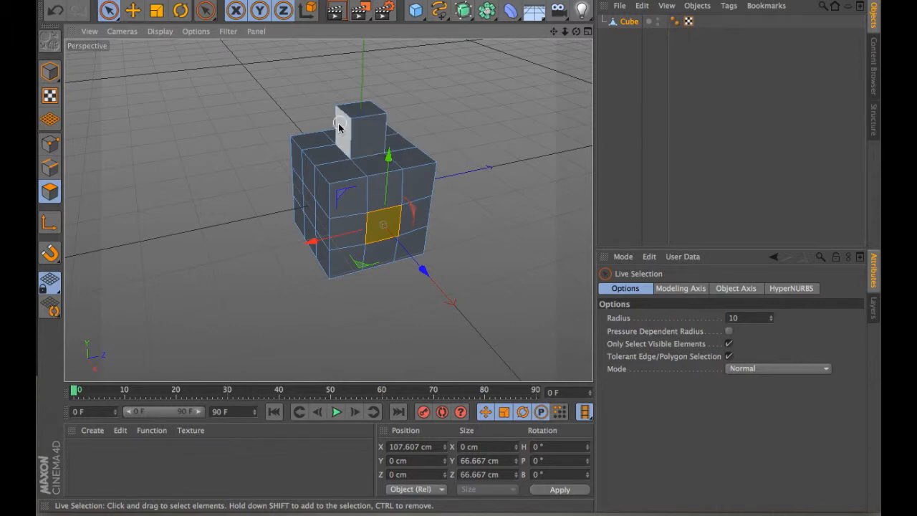
mouse_move(343, 138)
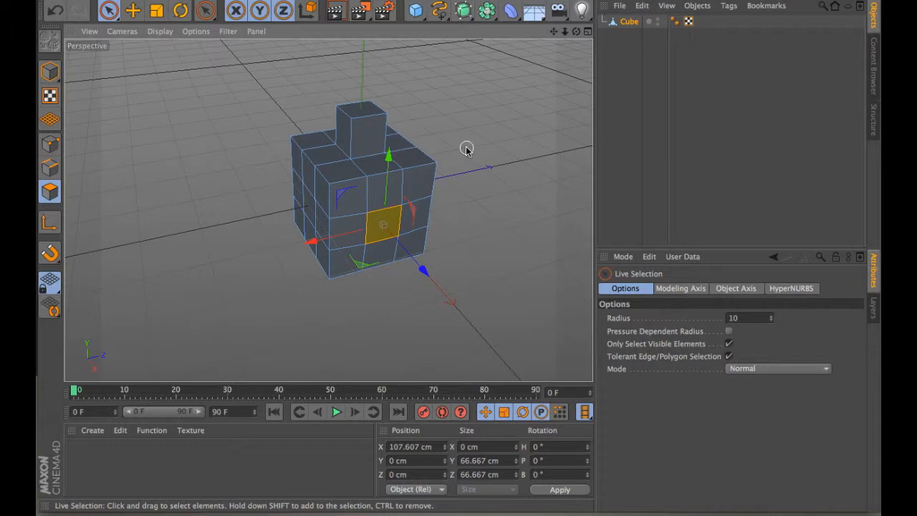
mouse_move(579, 40)
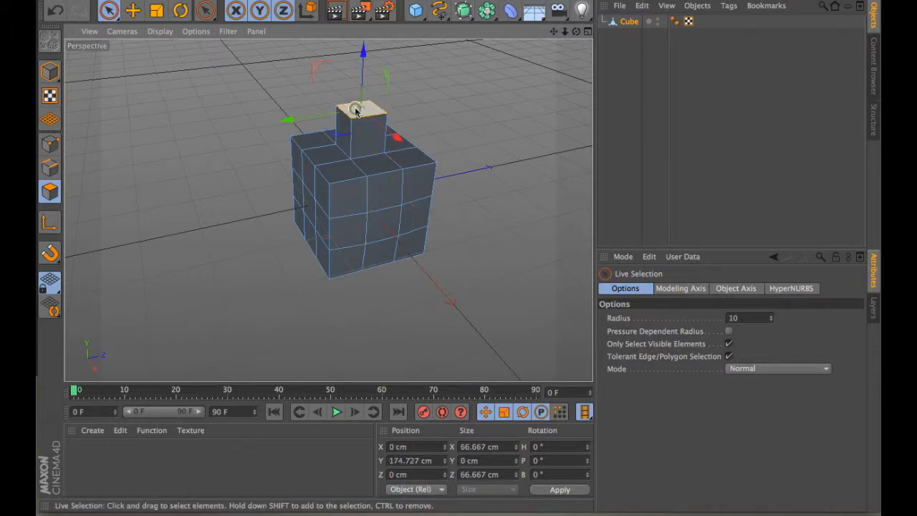
- Scale the raised block's top face up to about 107 cm so it flares outward
left_click(156, 10)
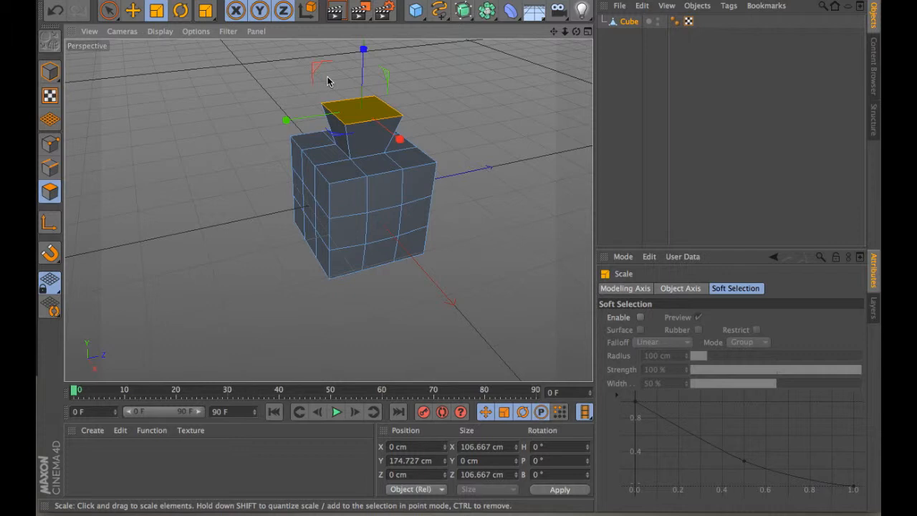
mouse_move(157, 40)
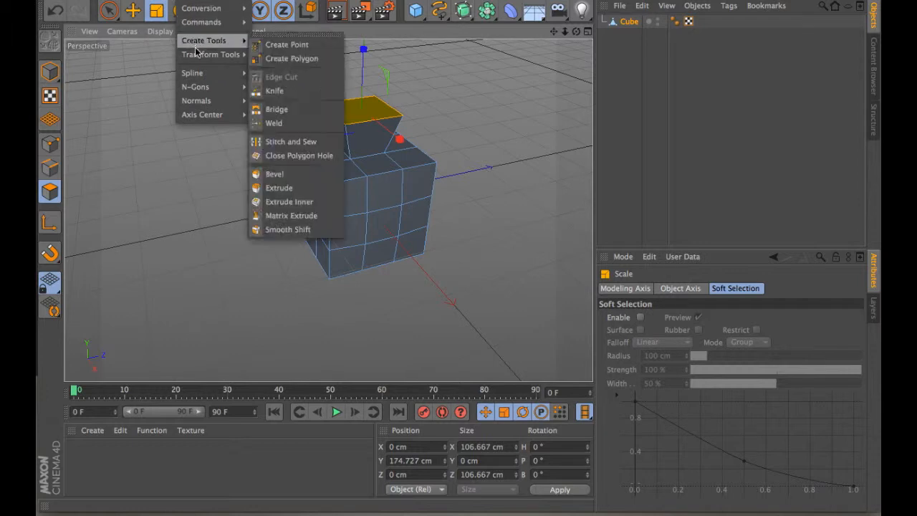
mouse_move(290, 142)
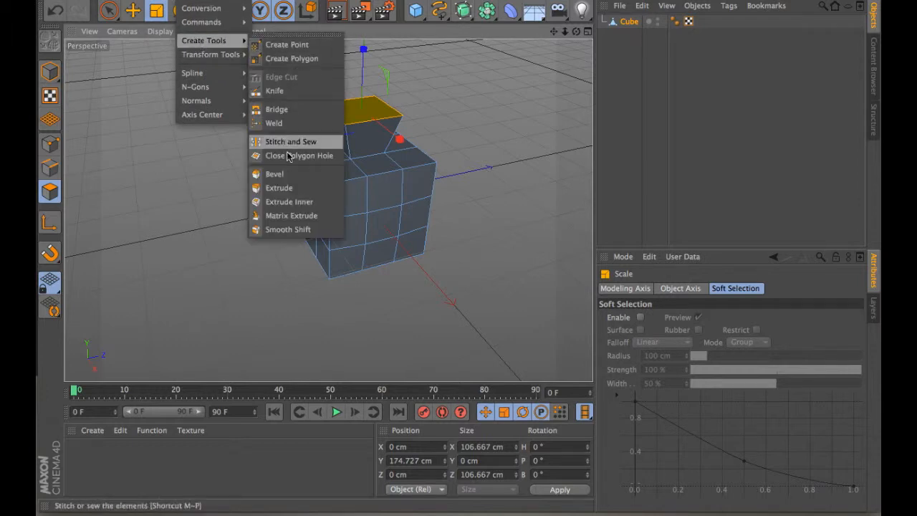
mouse_move(290, 201)
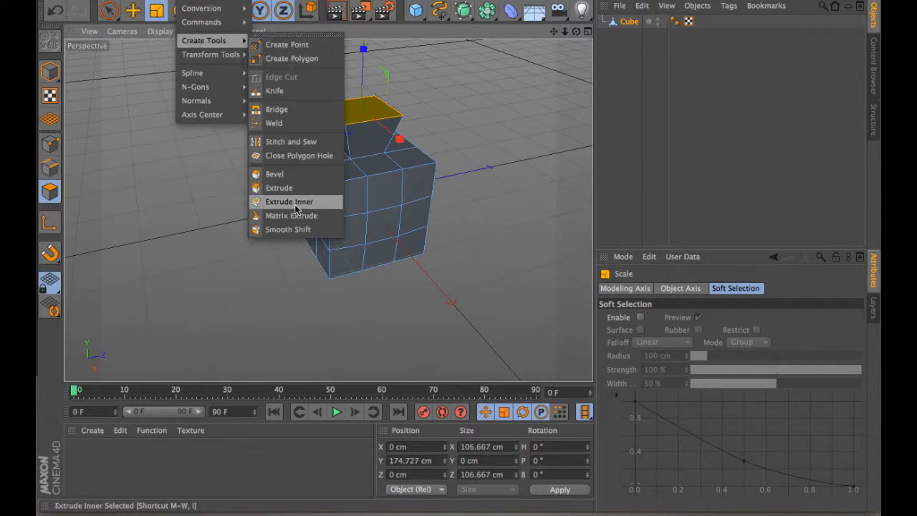
- Extrude Inner the flared block's top face by about 21 cm, leaving a smaller inset square
left_click(289, 201)
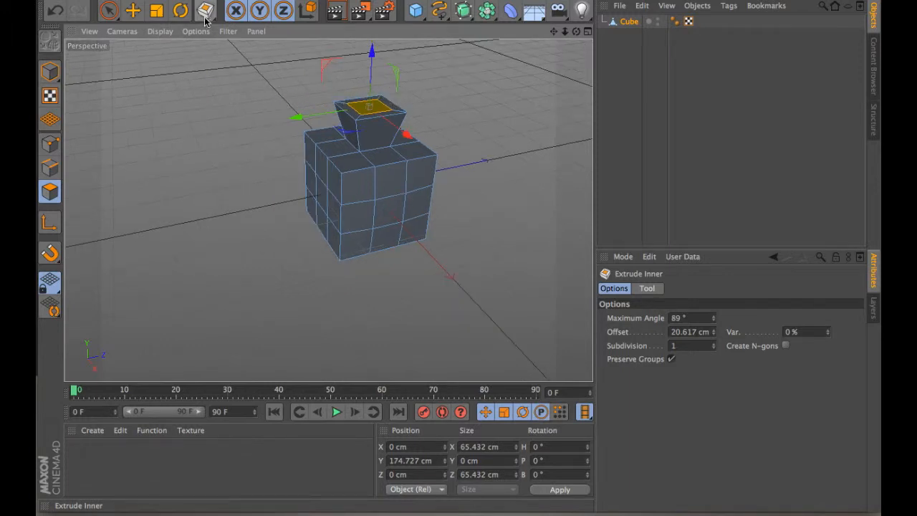
left_click(206, 10)
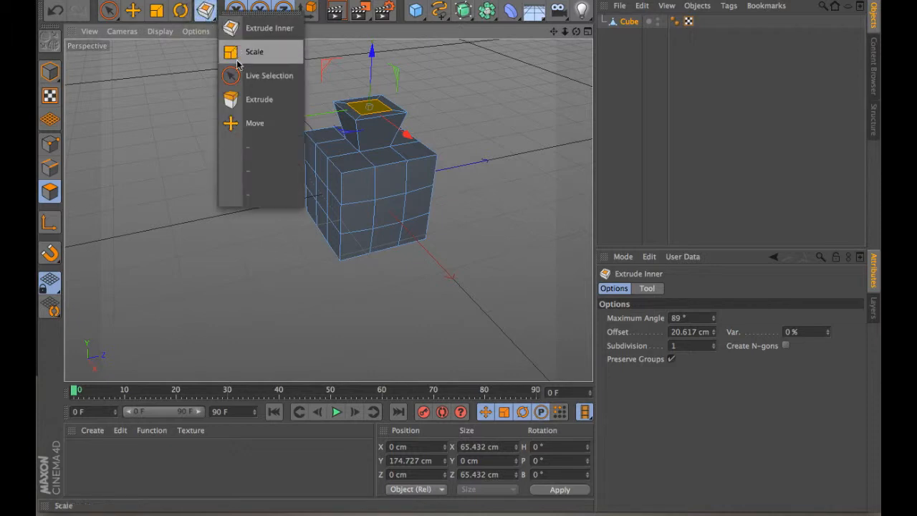
left_click(258, 99)
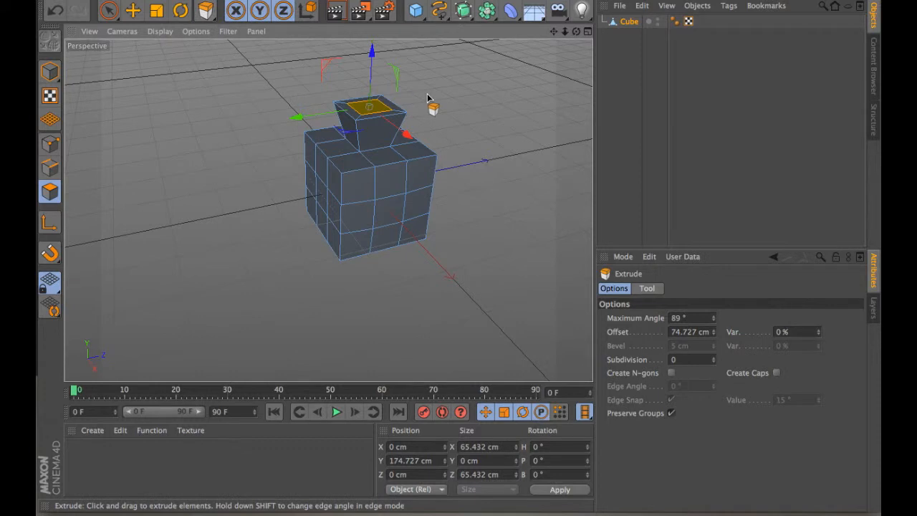